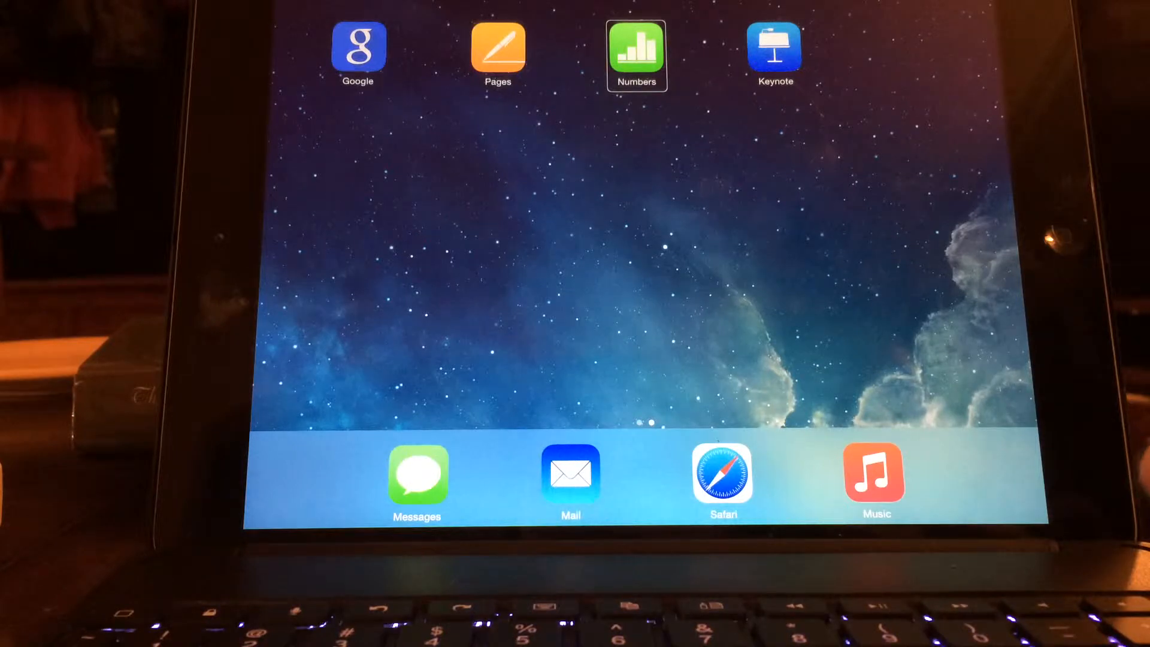
- Launch Numbers from the Home Screen to show the spreadsheet manager with existing documents
click(498, 48)
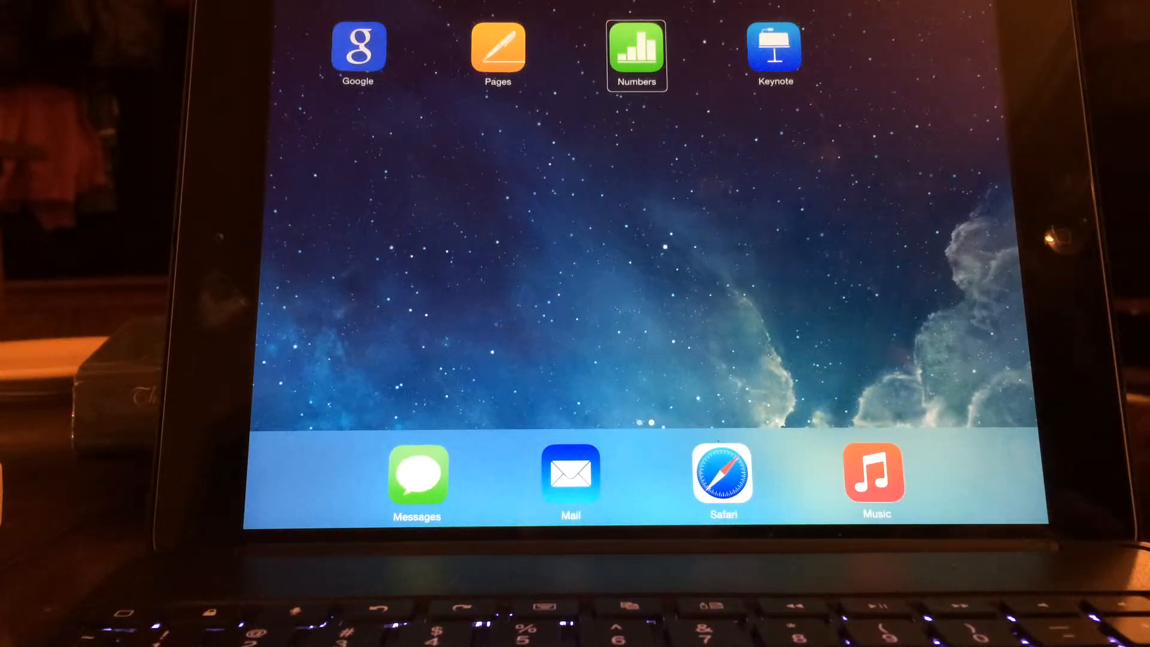
click(635, 54)
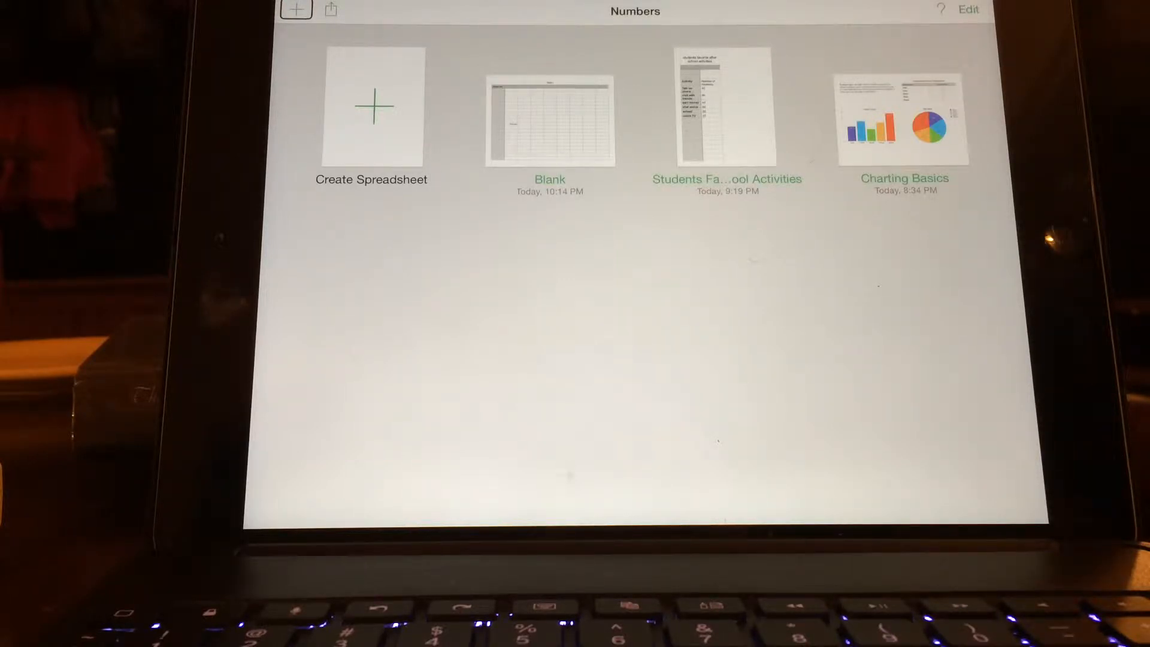
- Start a new spreadsheet and reach the Choose a Template screen with Blank highlighted
click(295, 10)
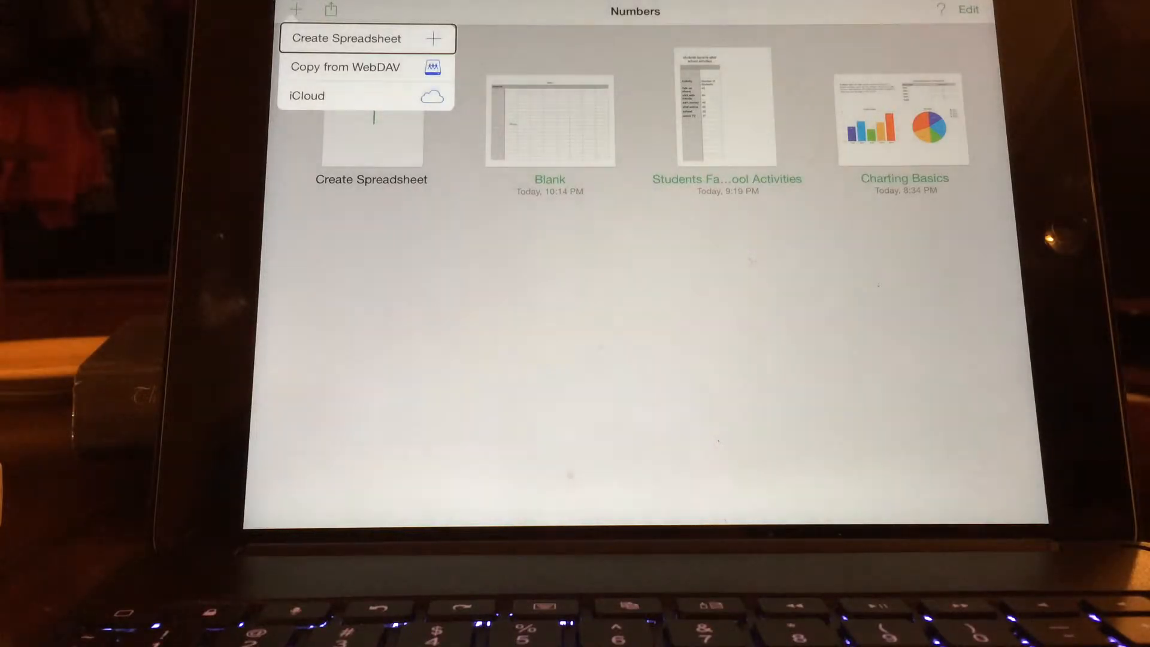
click(346, 38)
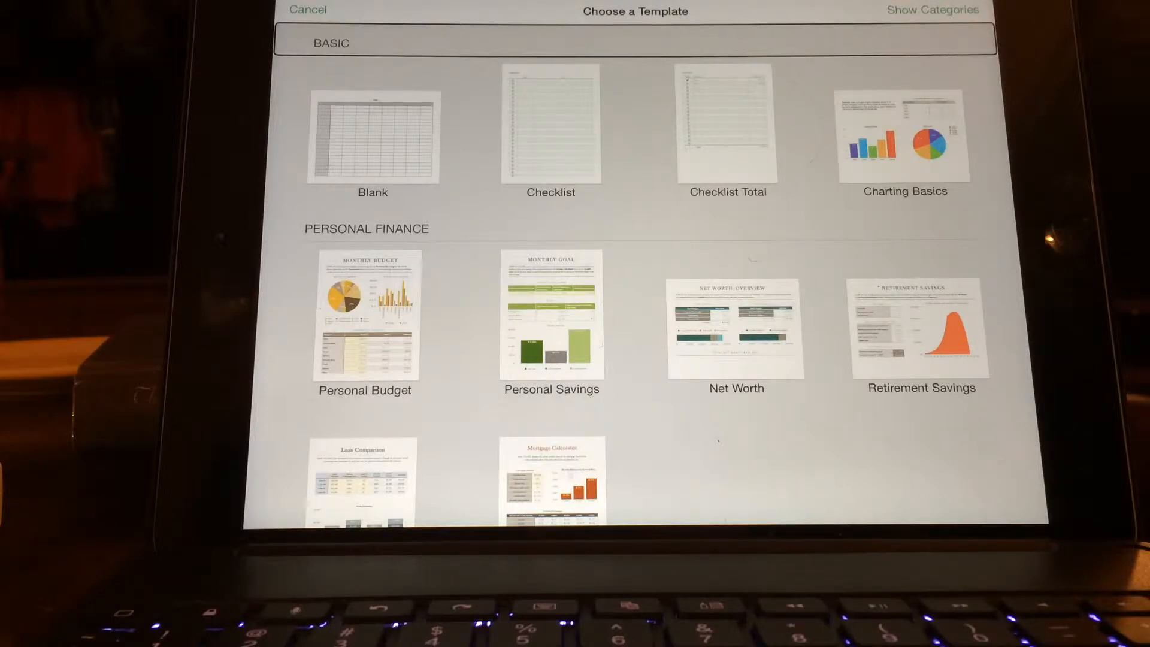
click(372, 139)
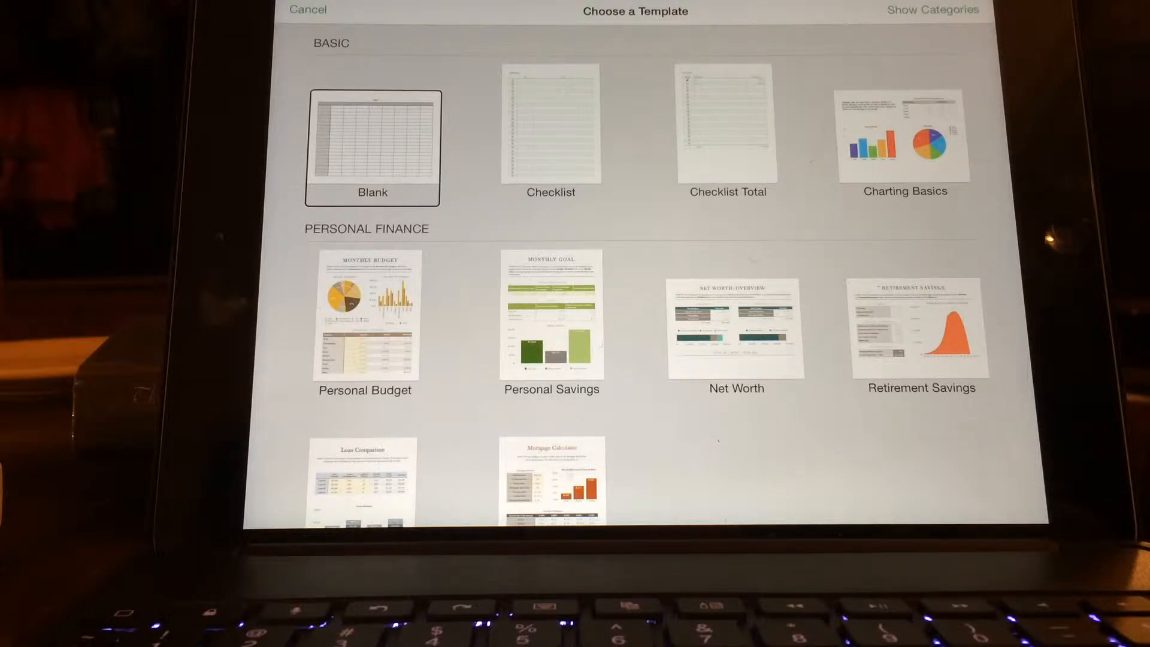
- Create spreadsheet Blank 2 from the Blank template and select a cell in Table 1
click(373, 147)
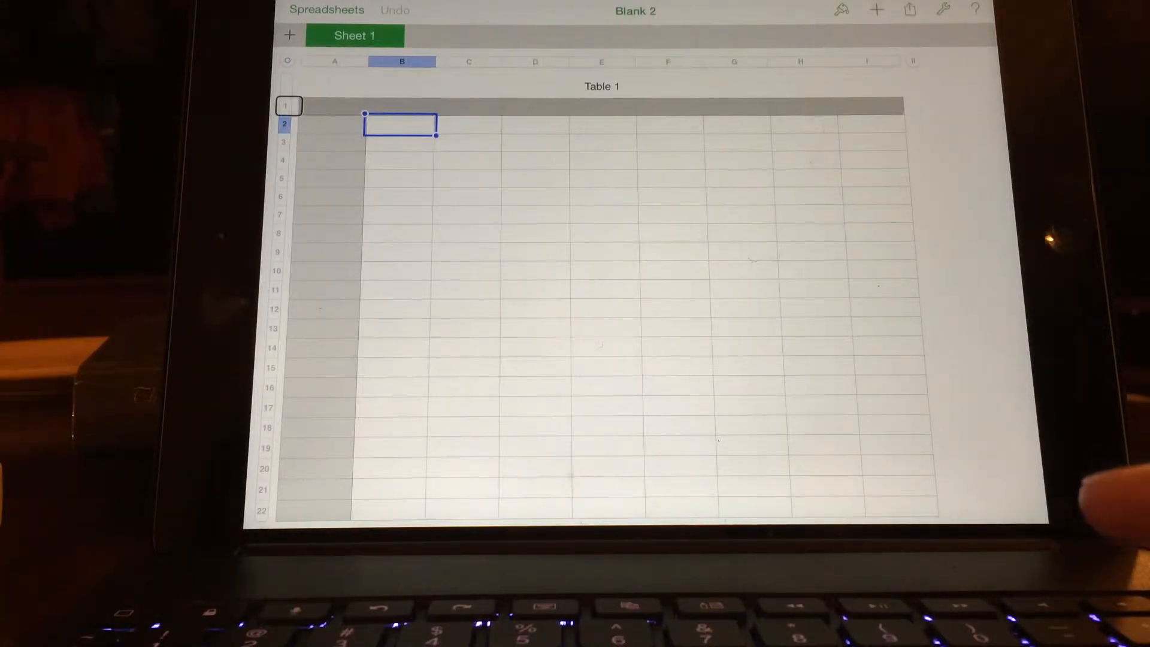
click(534, 62)
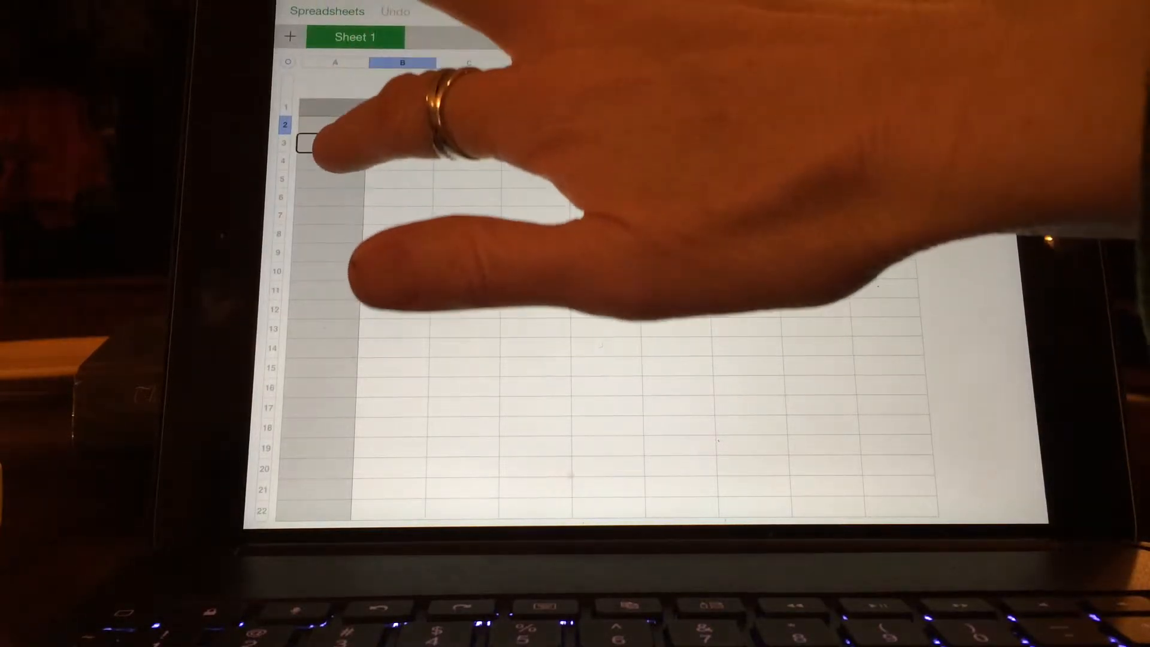
click(334, 125)
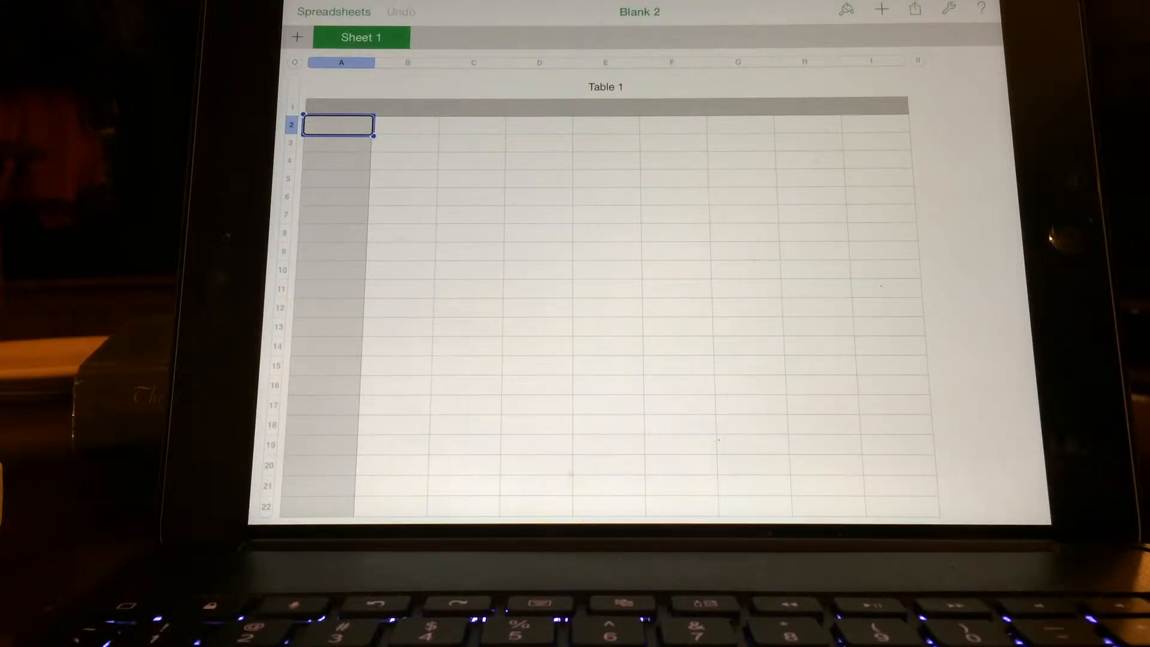
- Enter the heading 'favorite kind of music' into cell A2 of Table 1
double_click(338, 125)
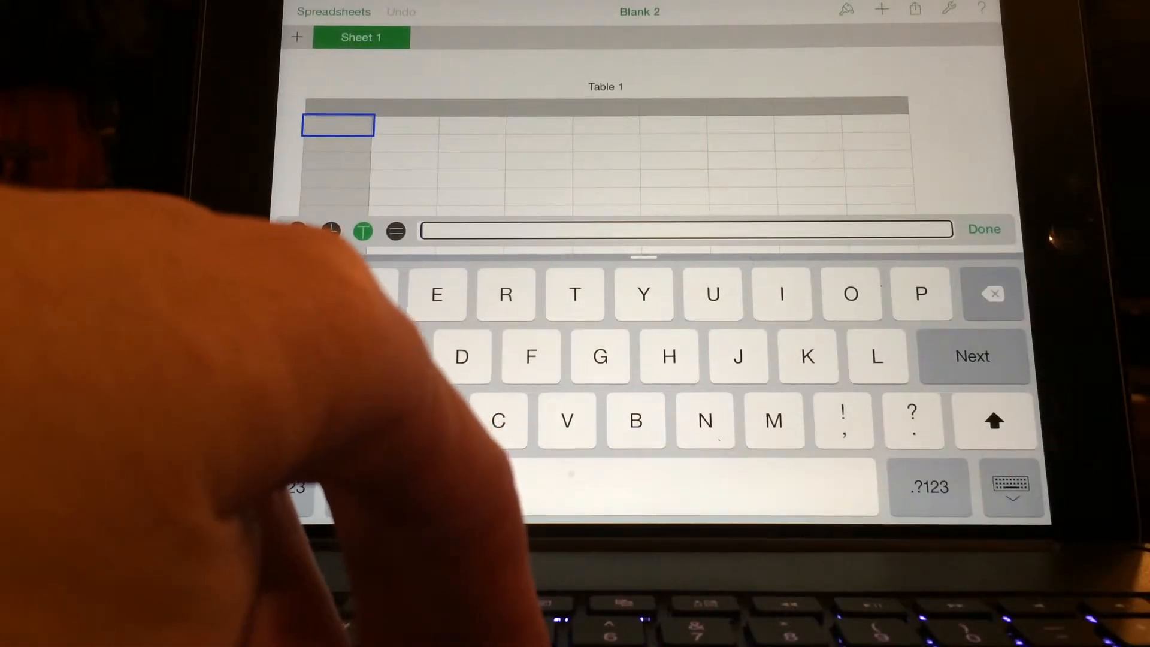
text(fa)
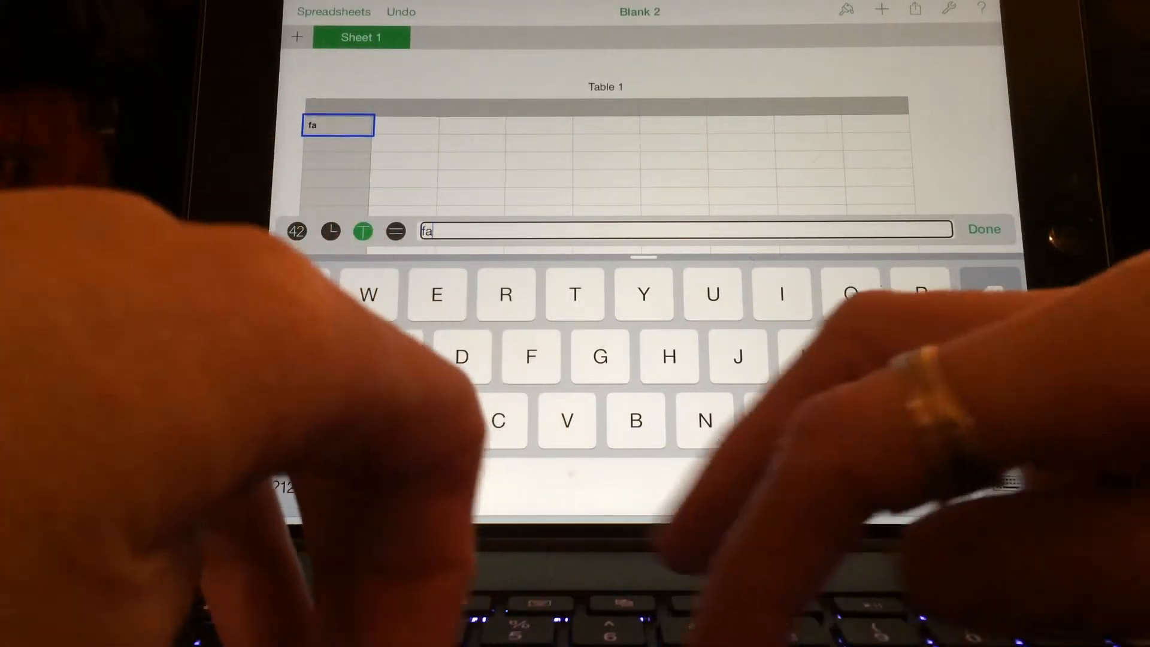
text(vori)
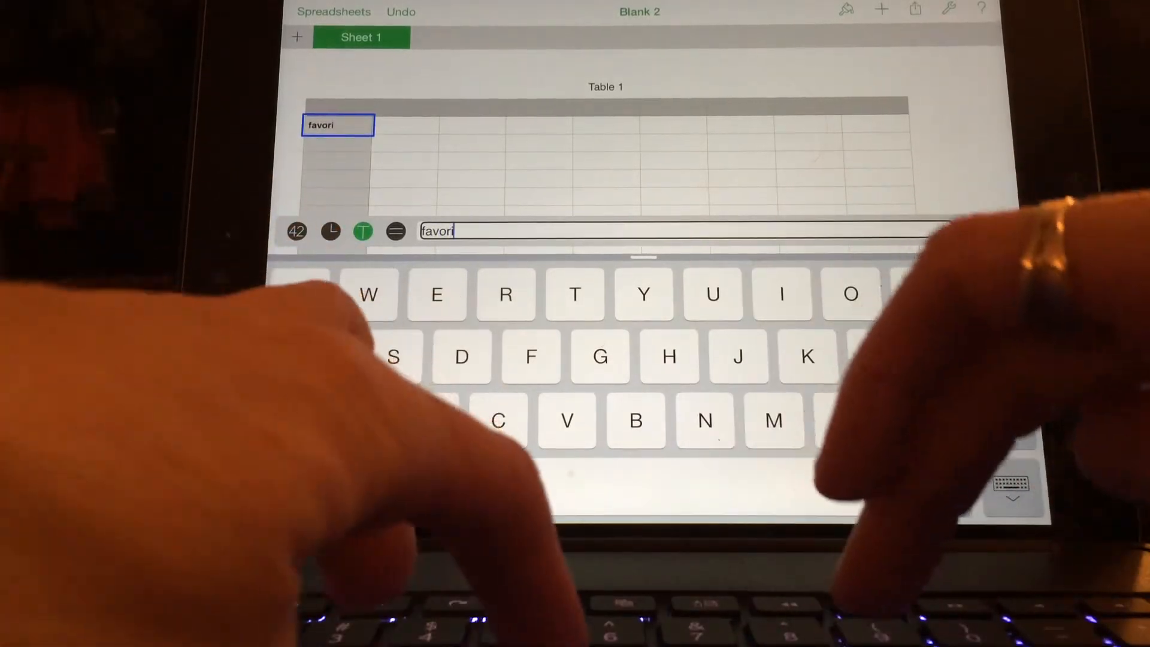
text(te ki)
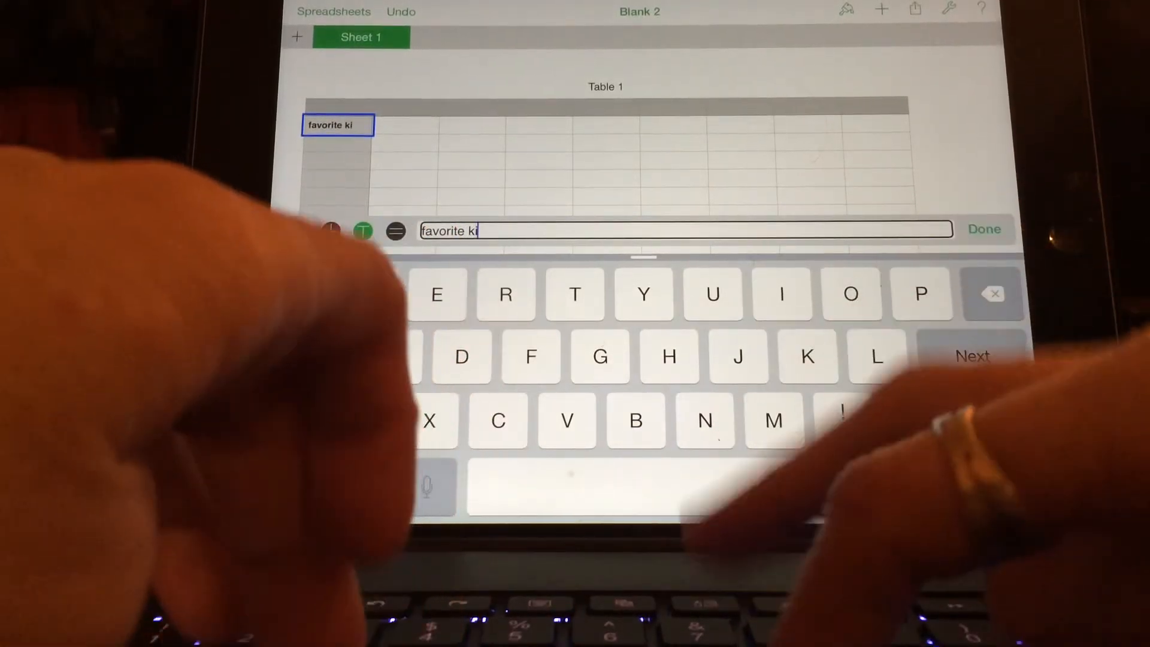
text(nd of m)
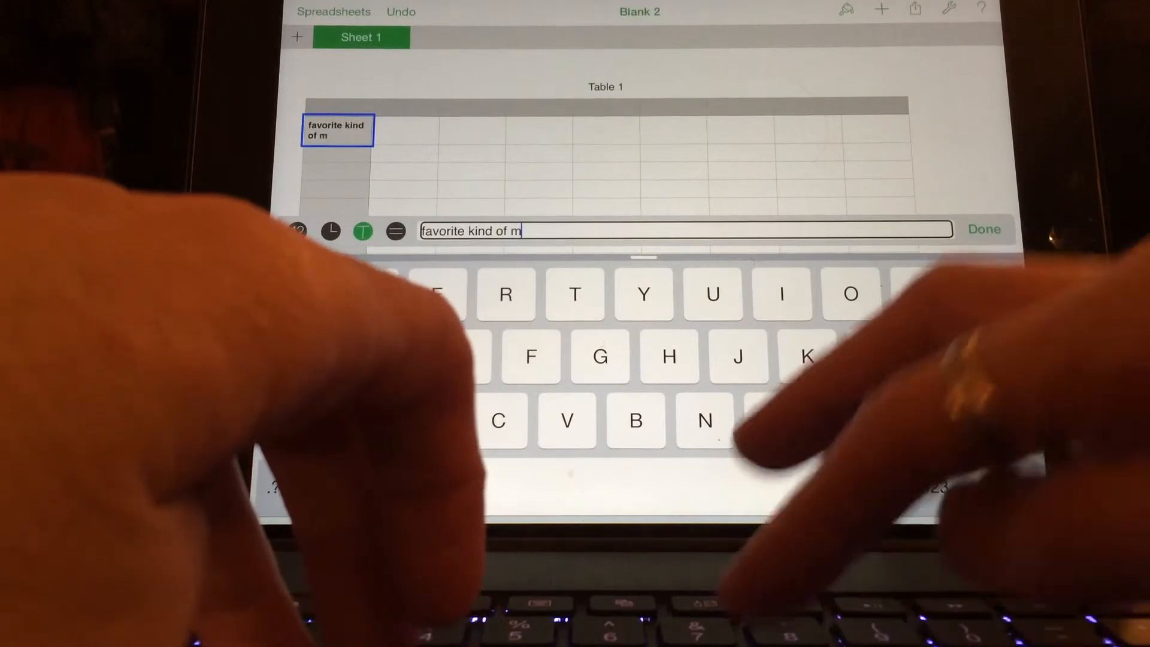
text(usic)
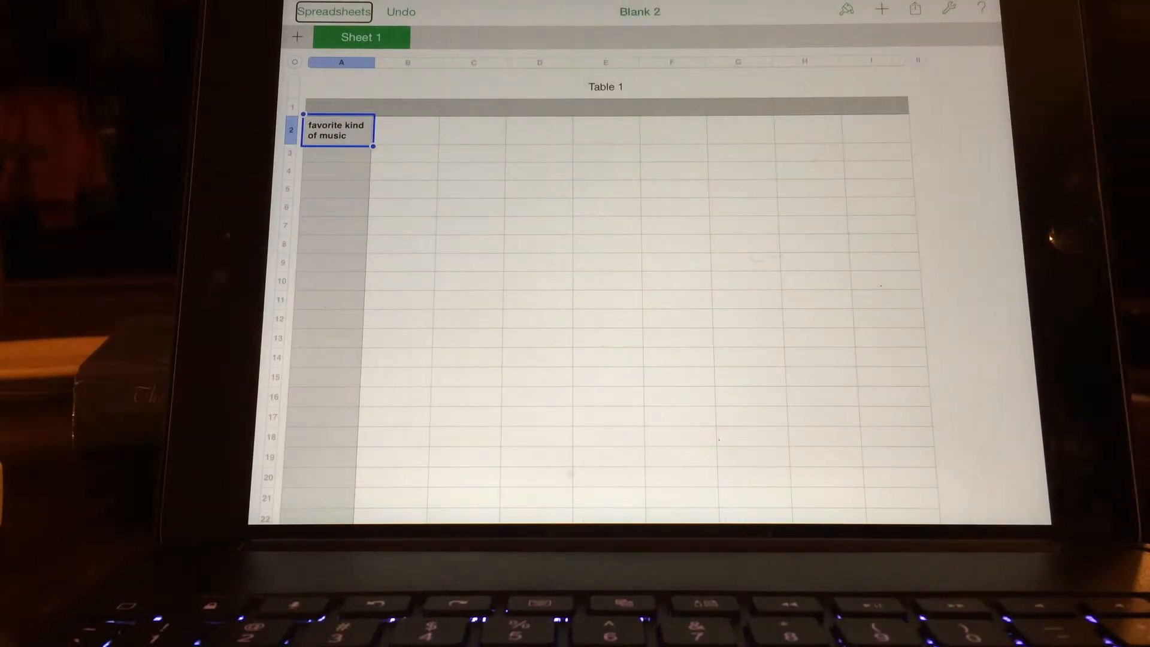
click(408, 130)
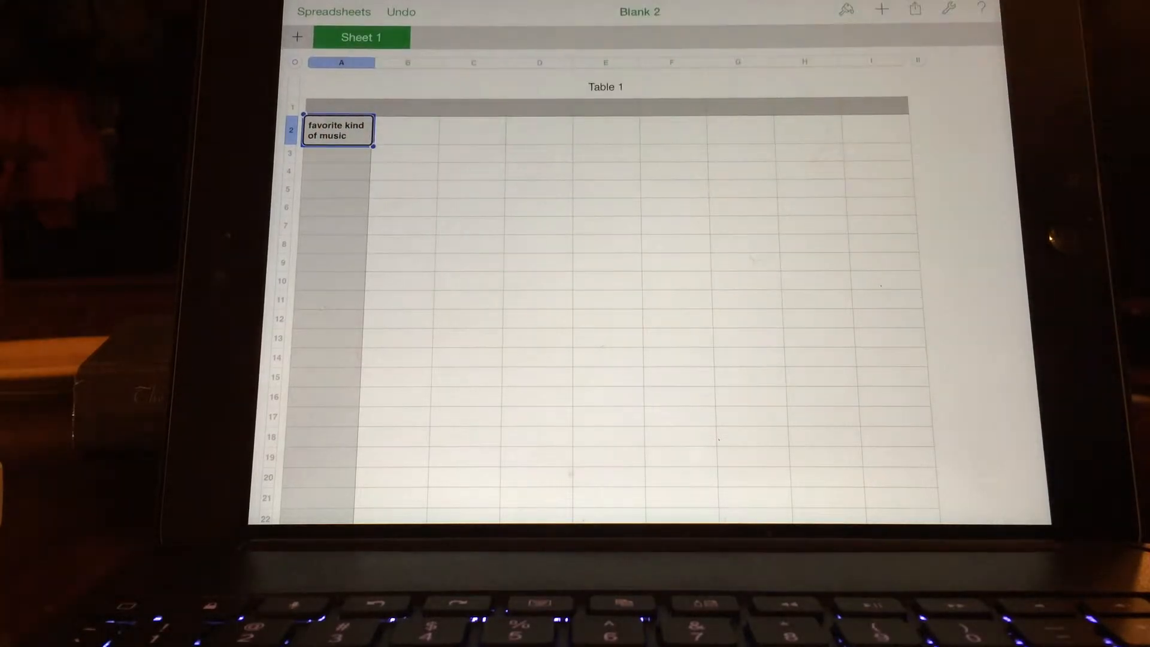
click(337, 154)
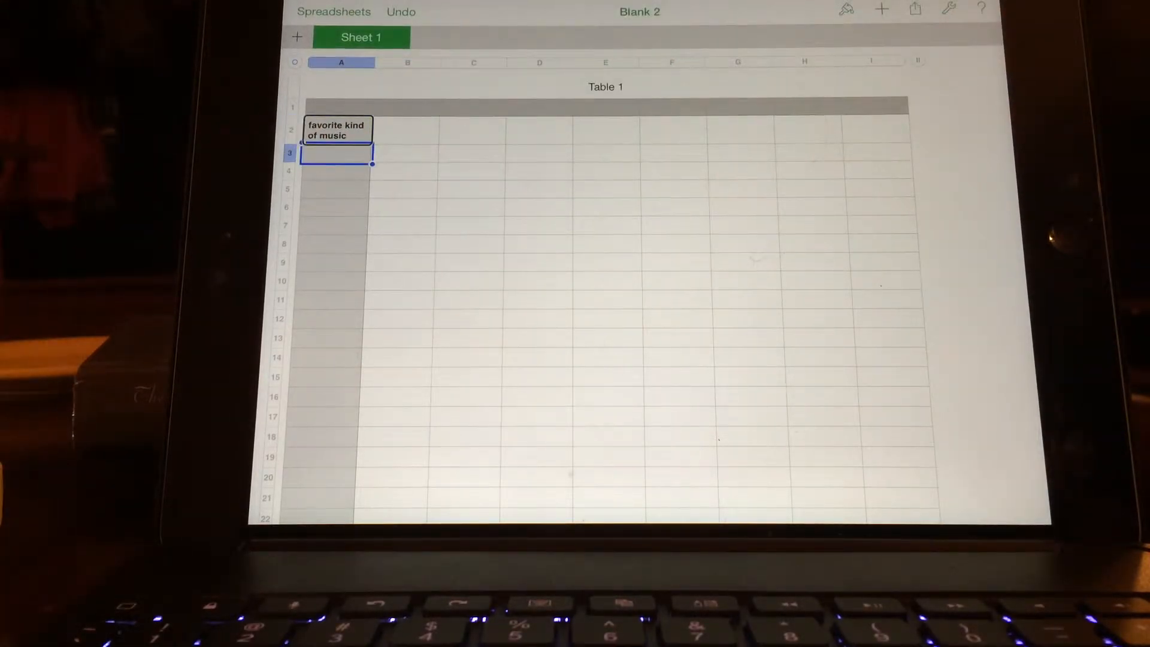
click(338, 170)
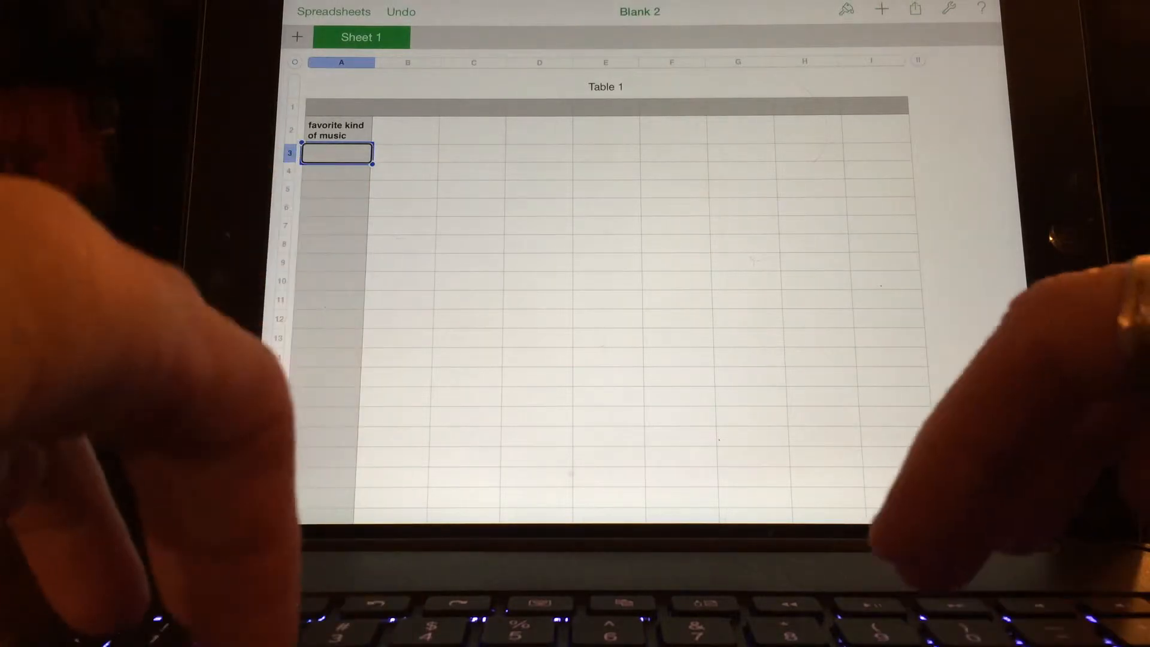
- Type country, jazz, rock and hip hop into cells A3 through A6
text(cou)
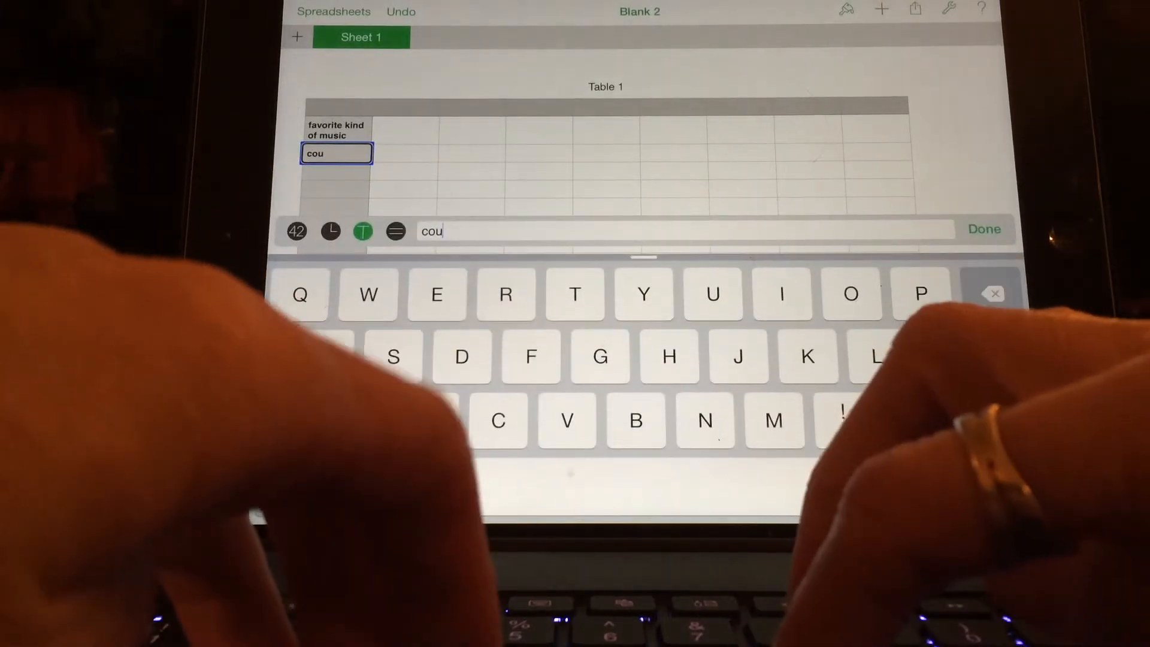
text(ntr)
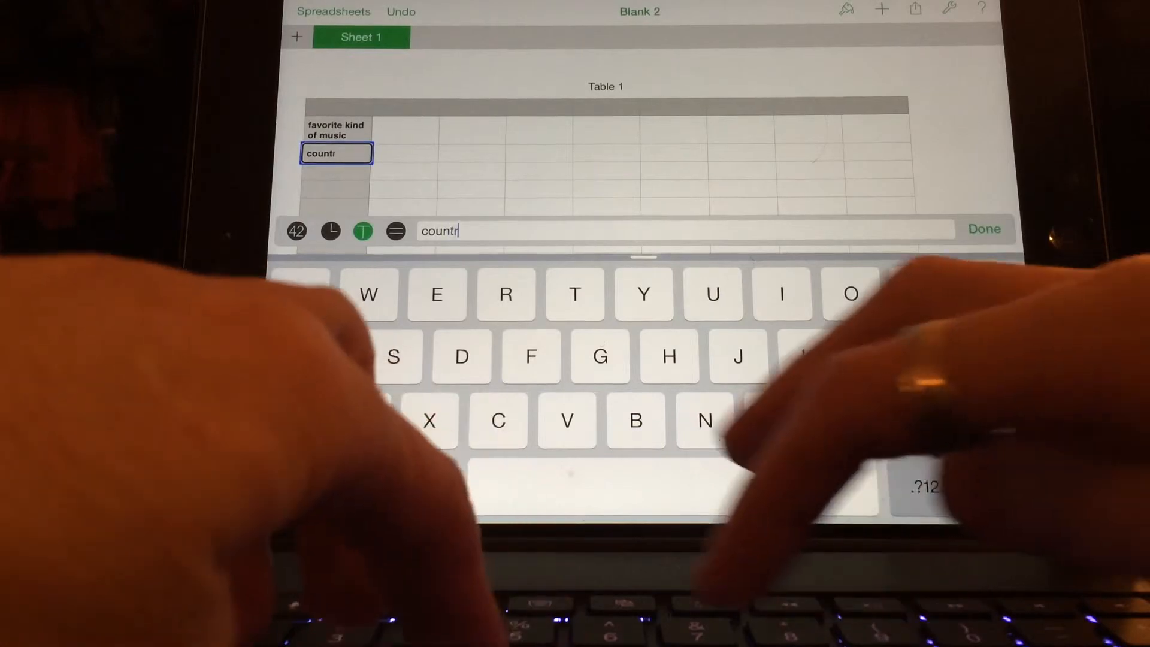
text(y)
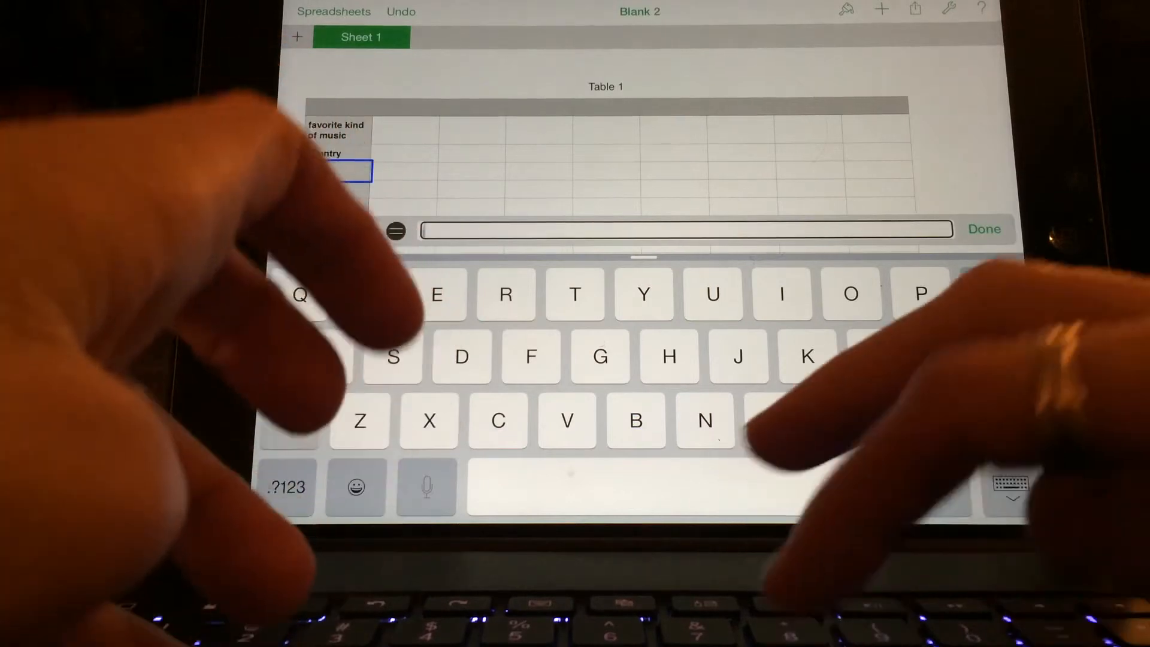
text(jazz)
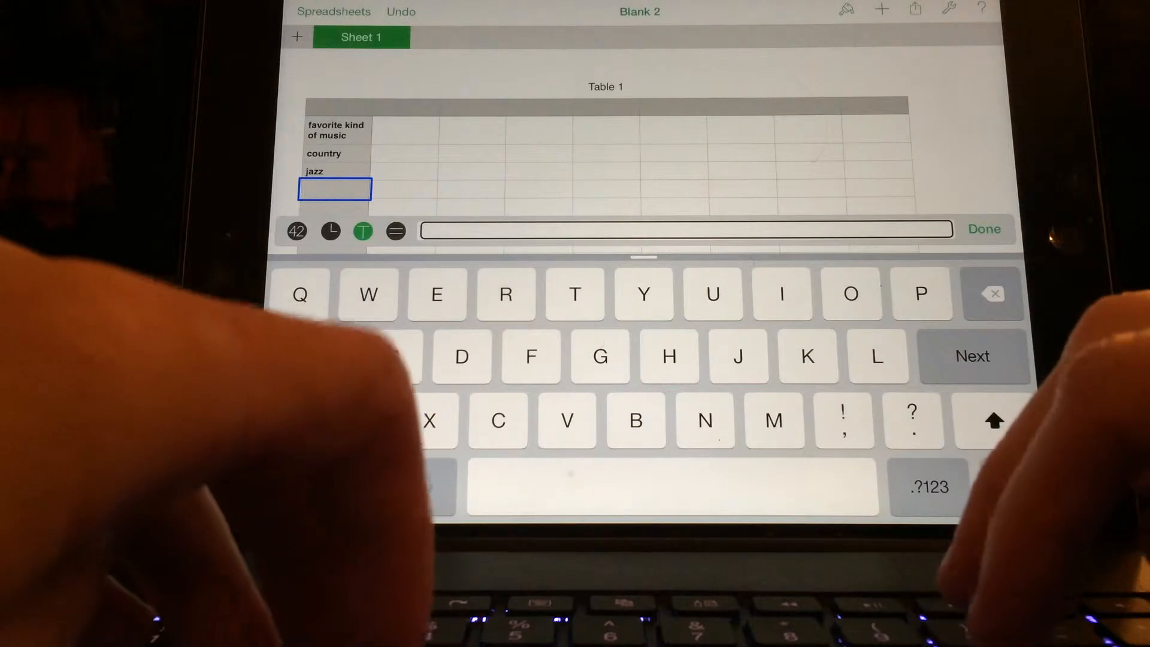
text(rock)
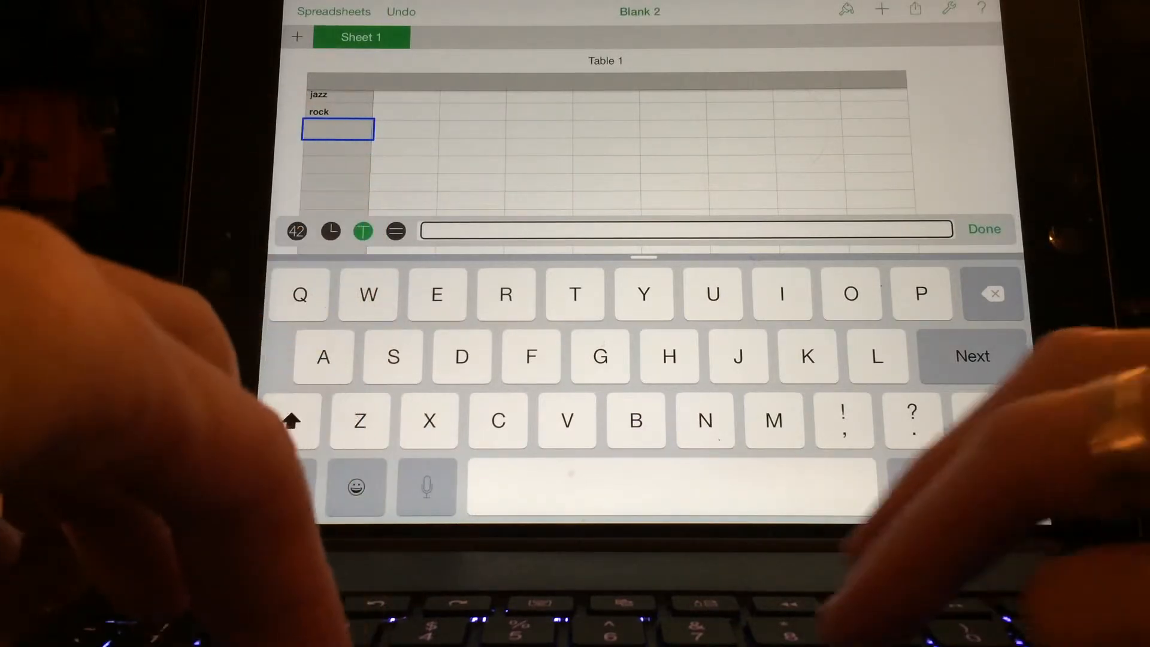
text(hip)
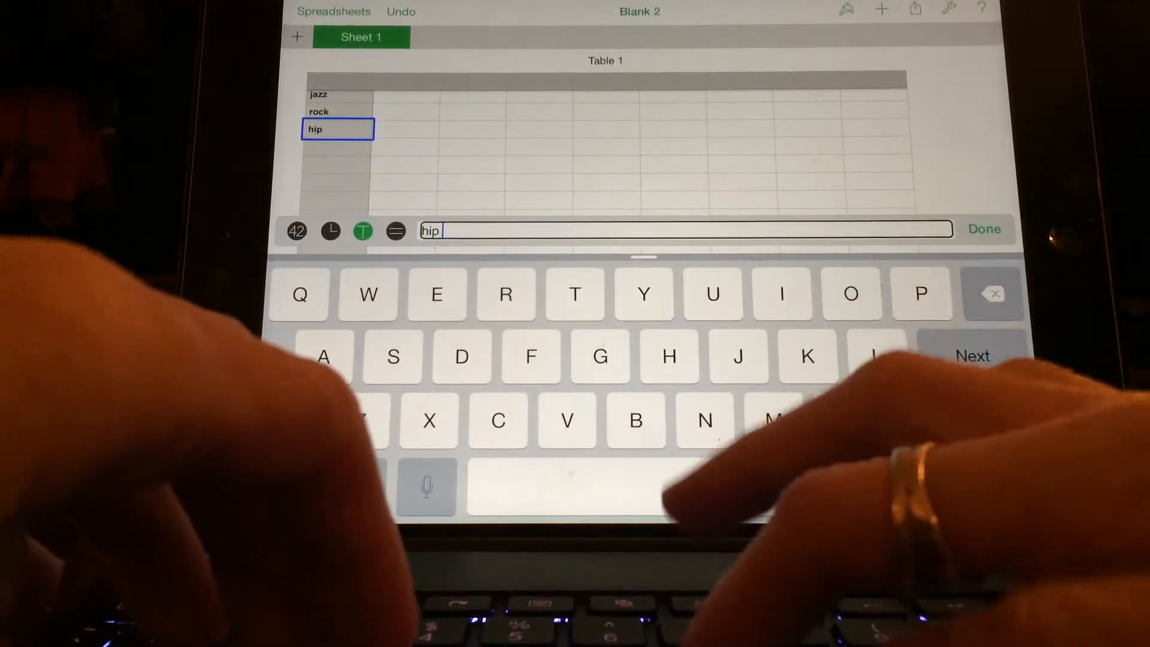
text(hop)
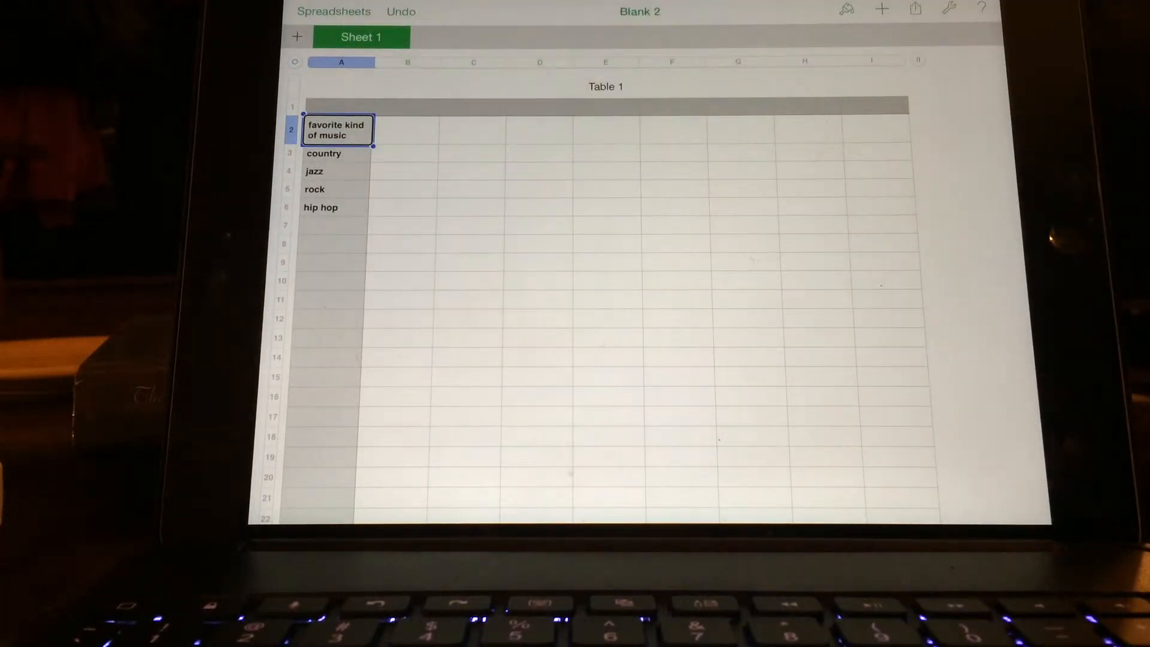
- Select cell B3 beside country to hold its student count
click(408, 130)
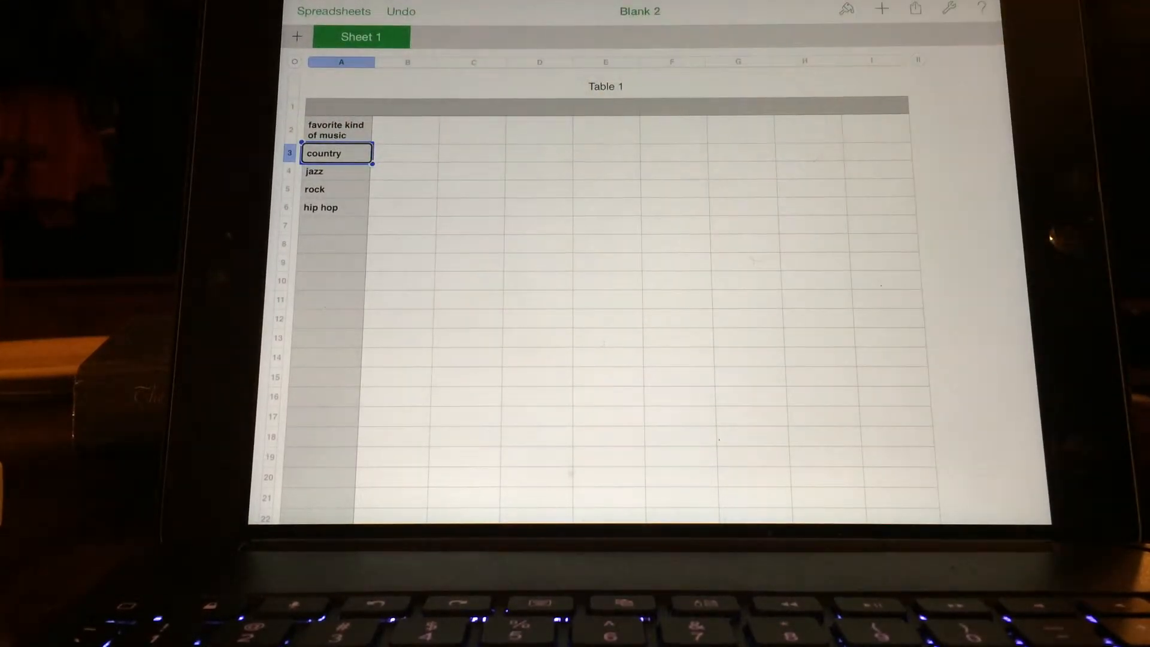
click(407, 153)
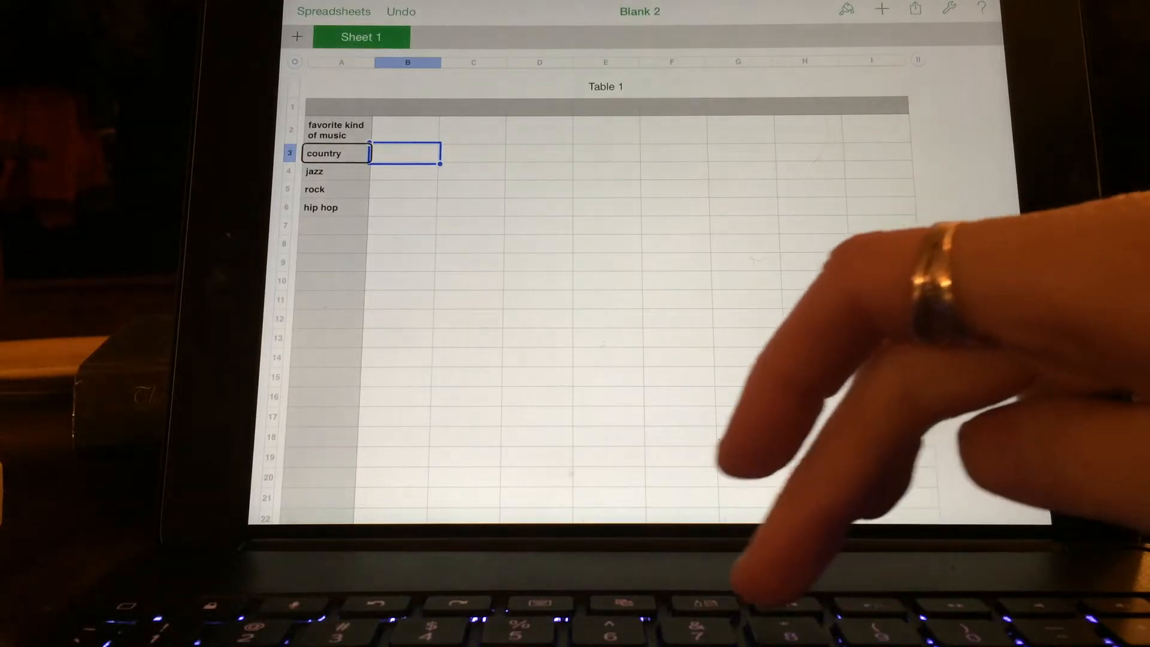
- Enter student counts 7, 6, 12 and 10 beside country, jazz, rock and hip hop
text(7)
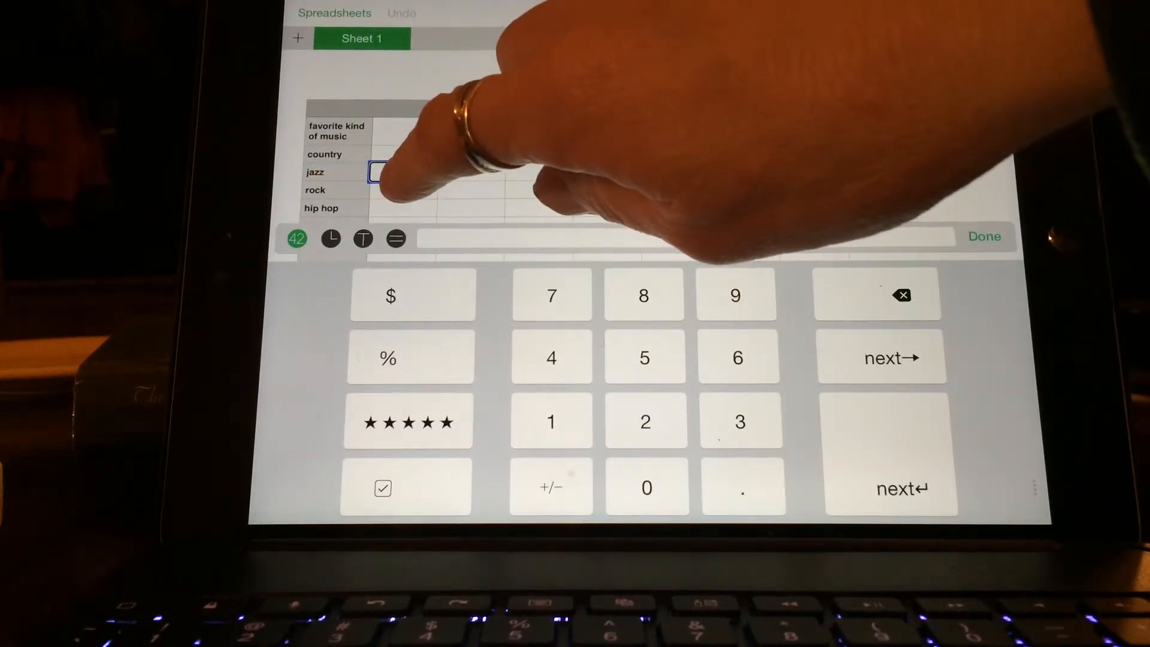
text(7)
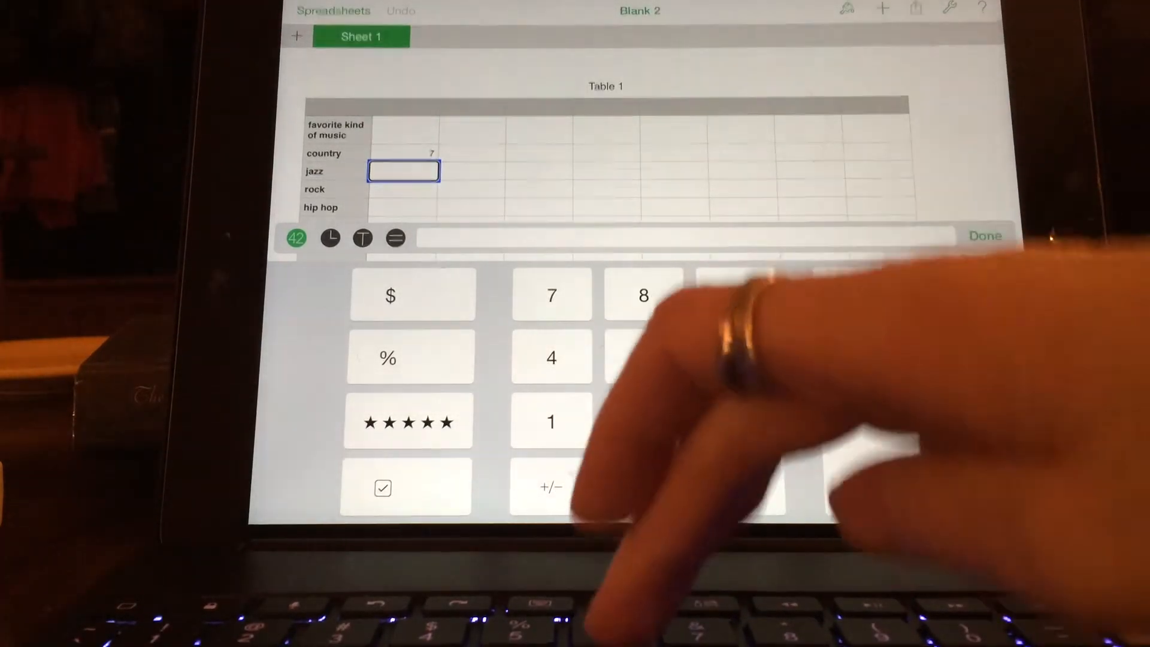
text(6)
click(403, 190)
text(12)
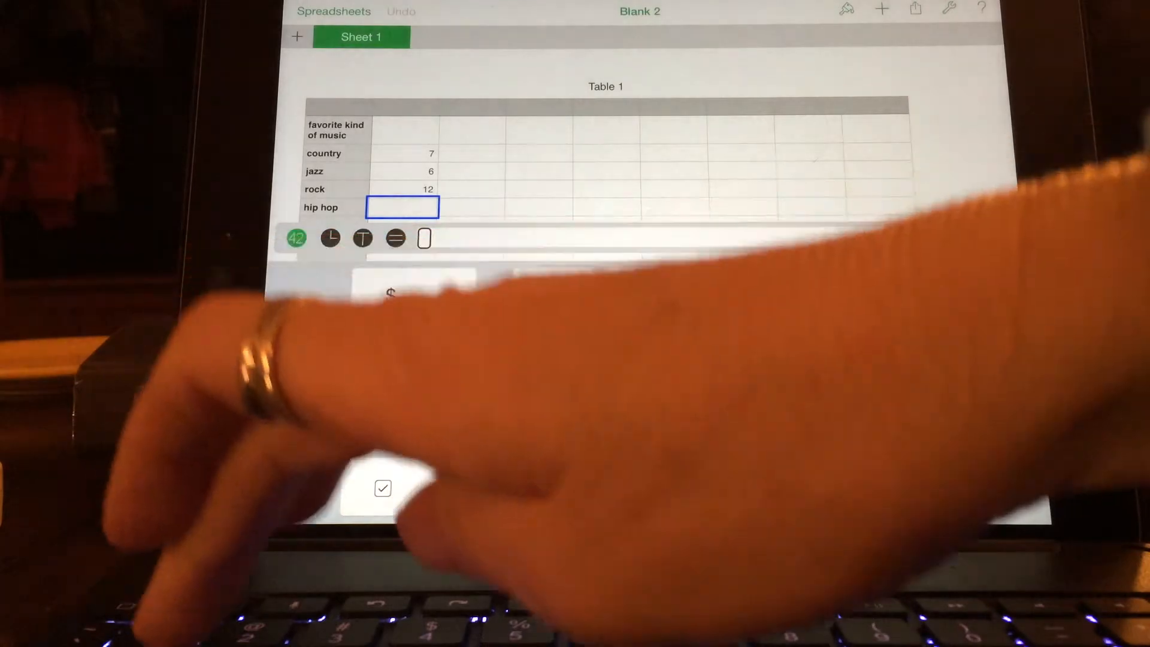
text(10)
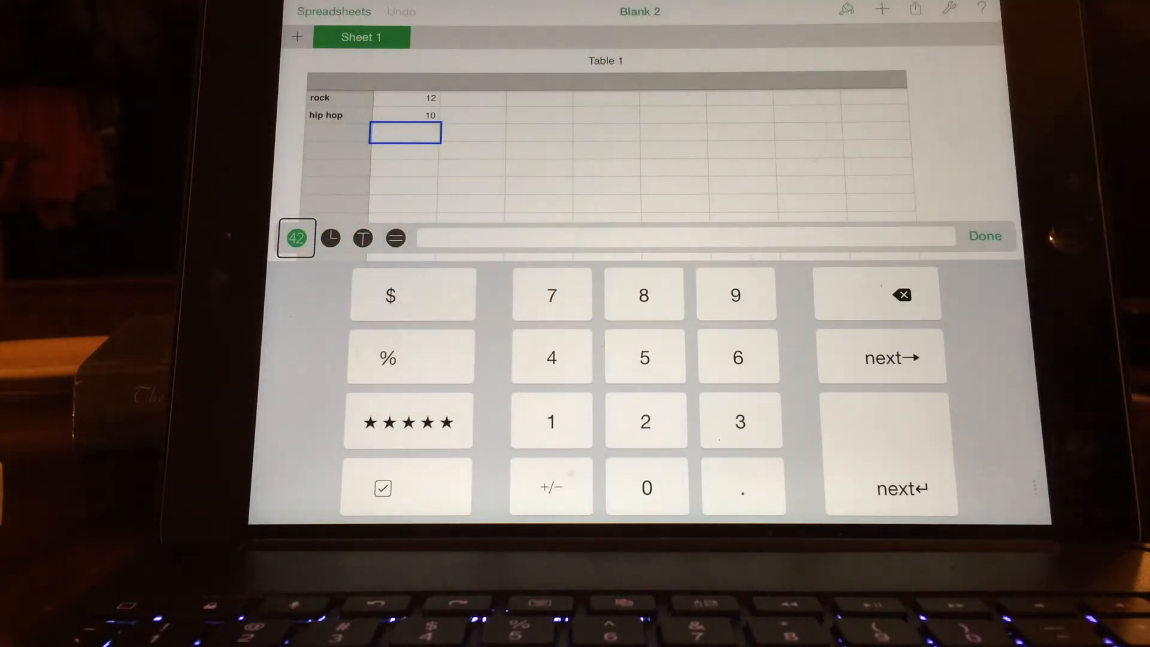
- Close the keypad, briefly try the date and time keypad, then dismiss it again
click(985, 236)
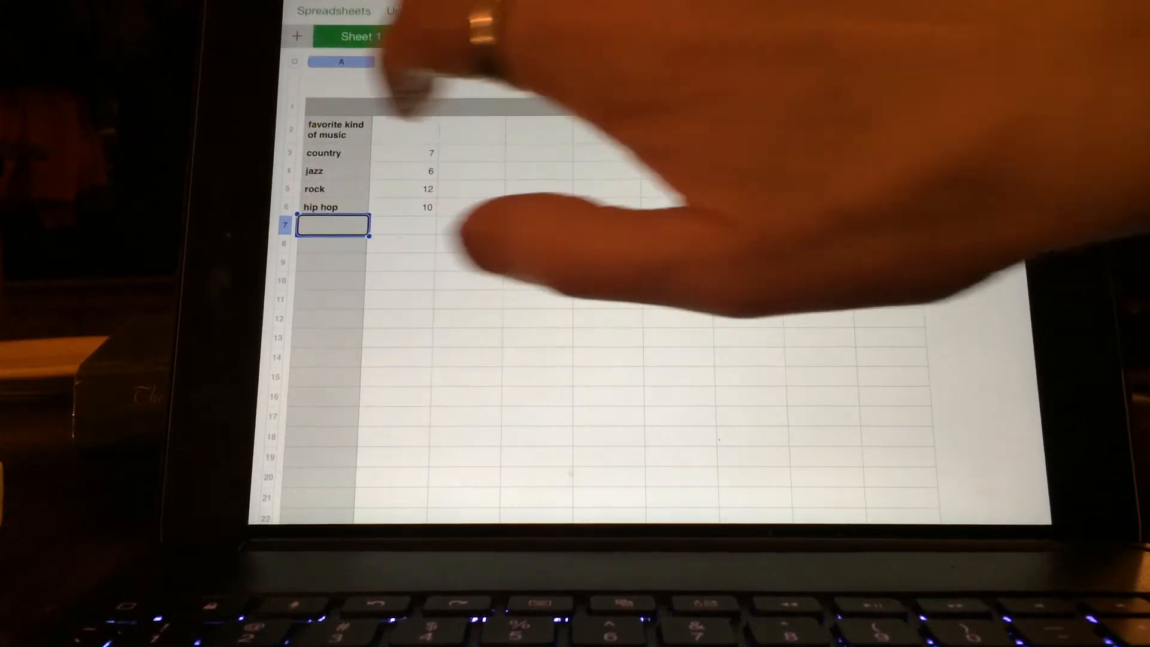
click(333, 224)
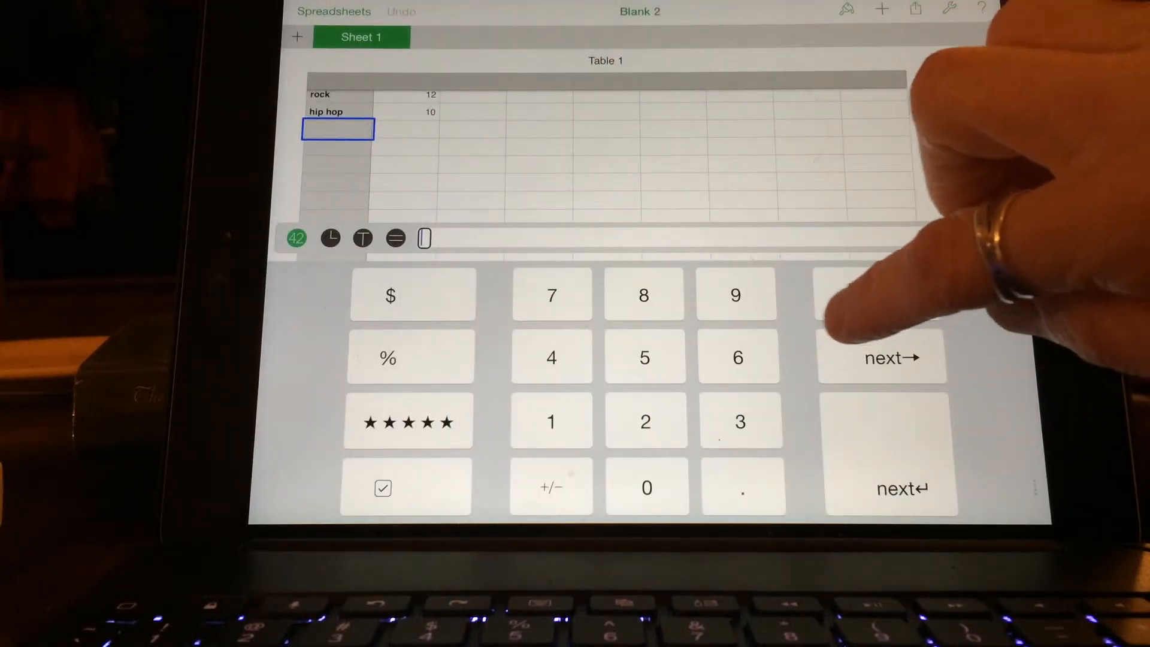
click(329, 238)
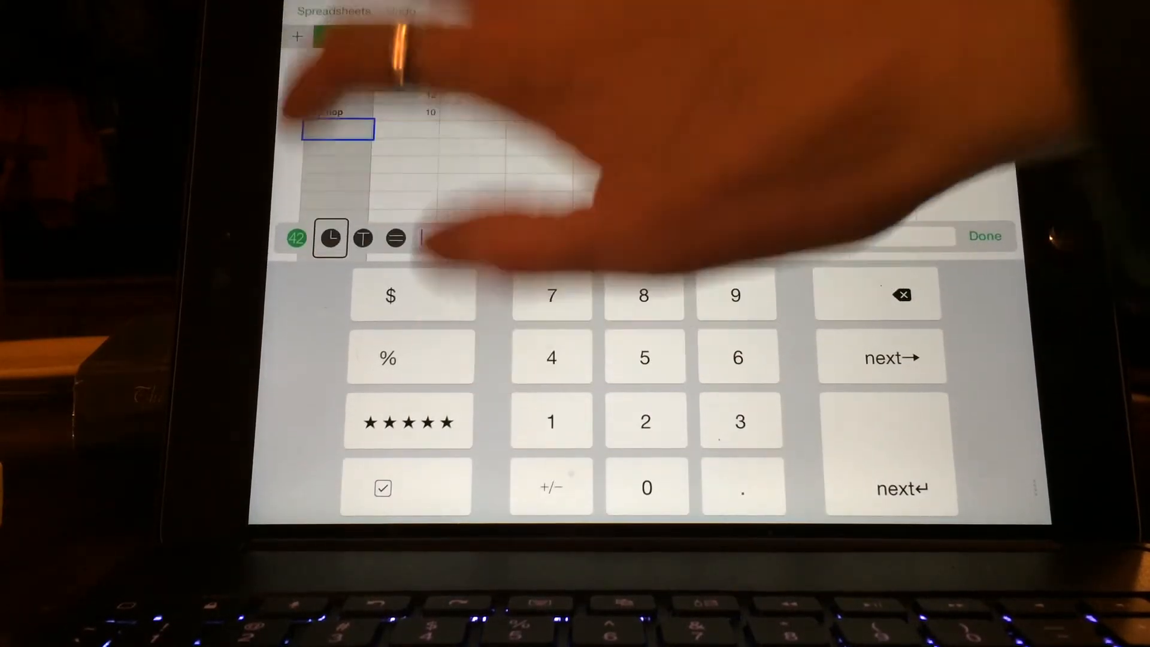
click(329, 238)
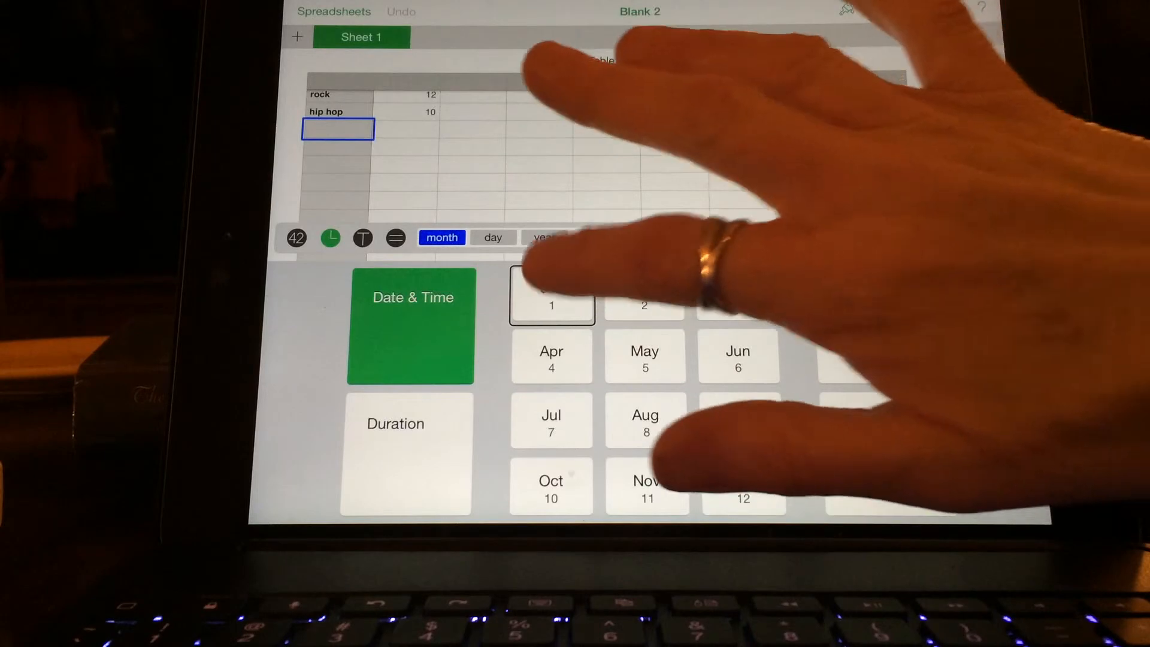
click(551, 296)
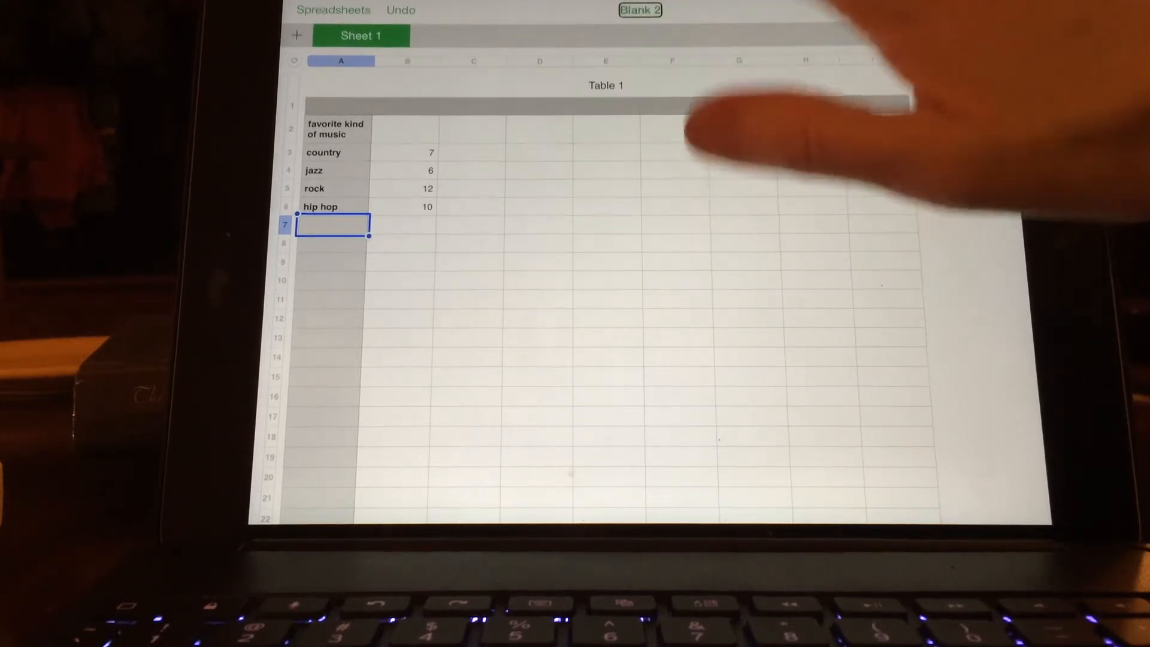
- Retitle the document from Blank 2 to 'survey of favorite kinds of music'
click(334, 225)
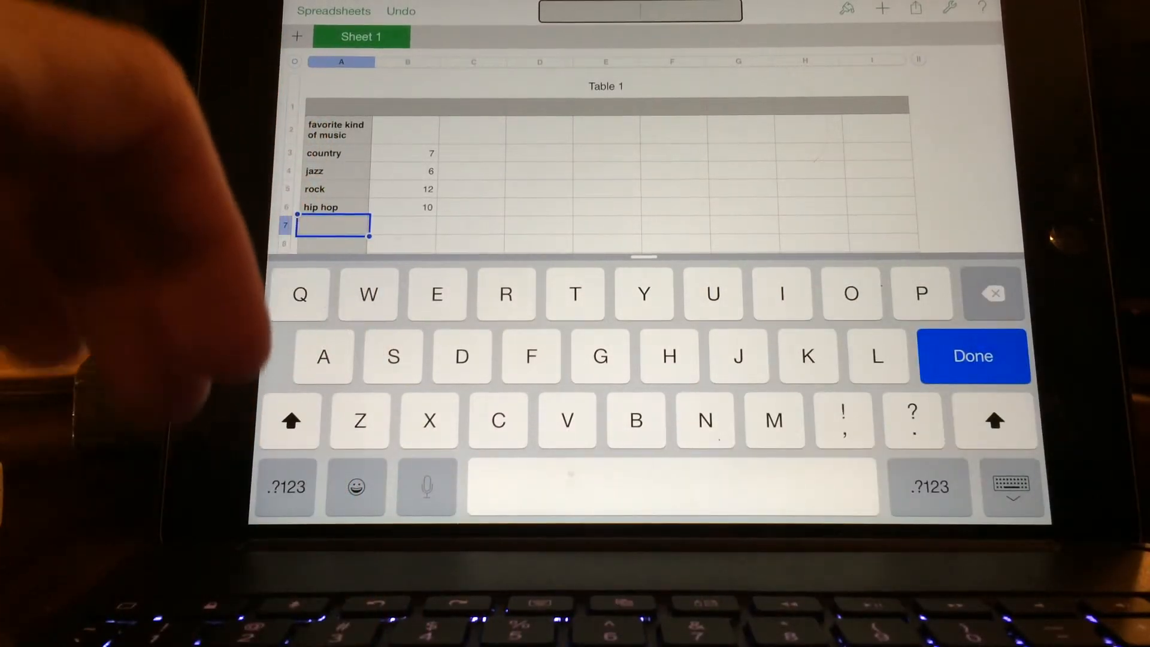
text(s)
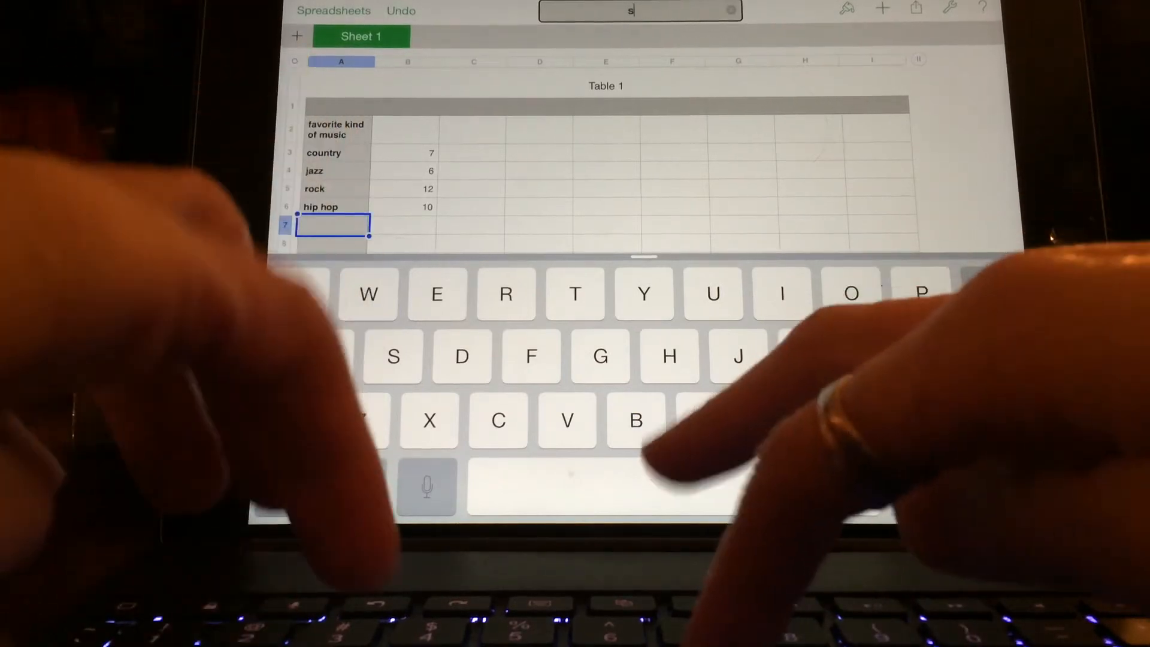
text(urvey o)
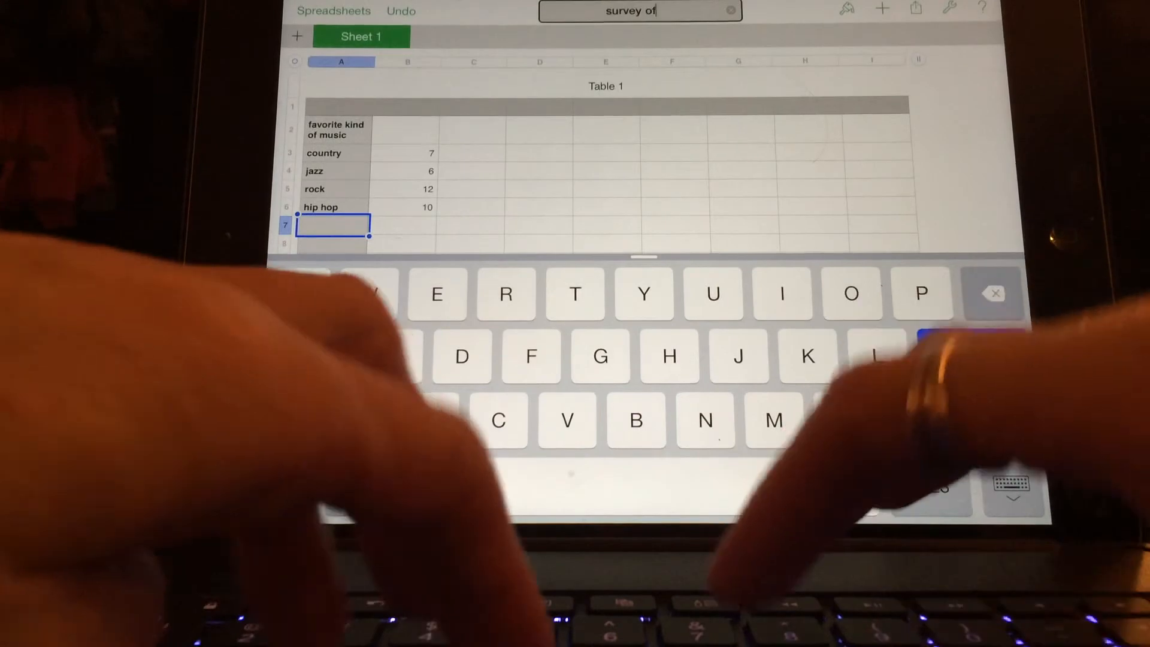
text(favorite k)
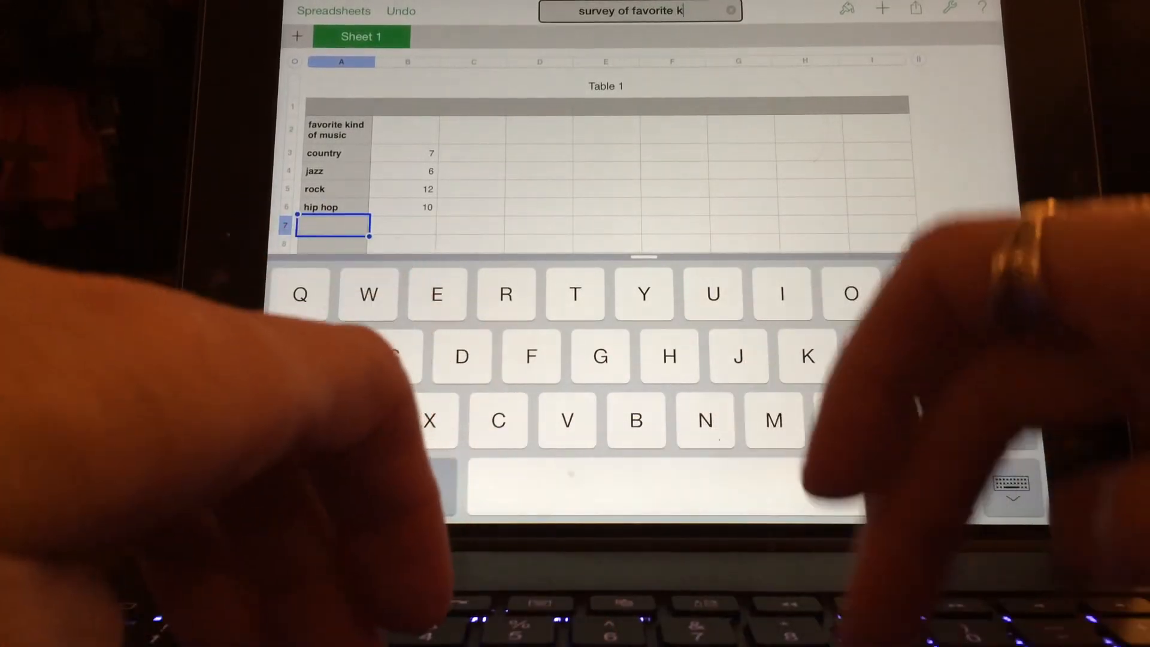
text(inds o)
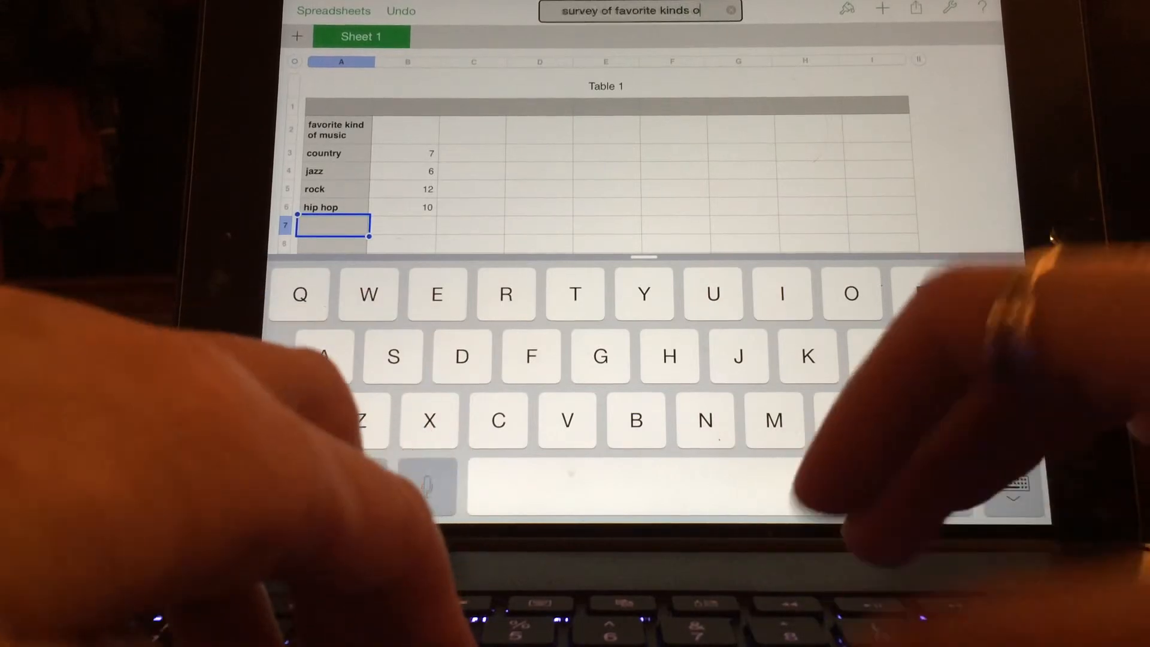
text(f music)
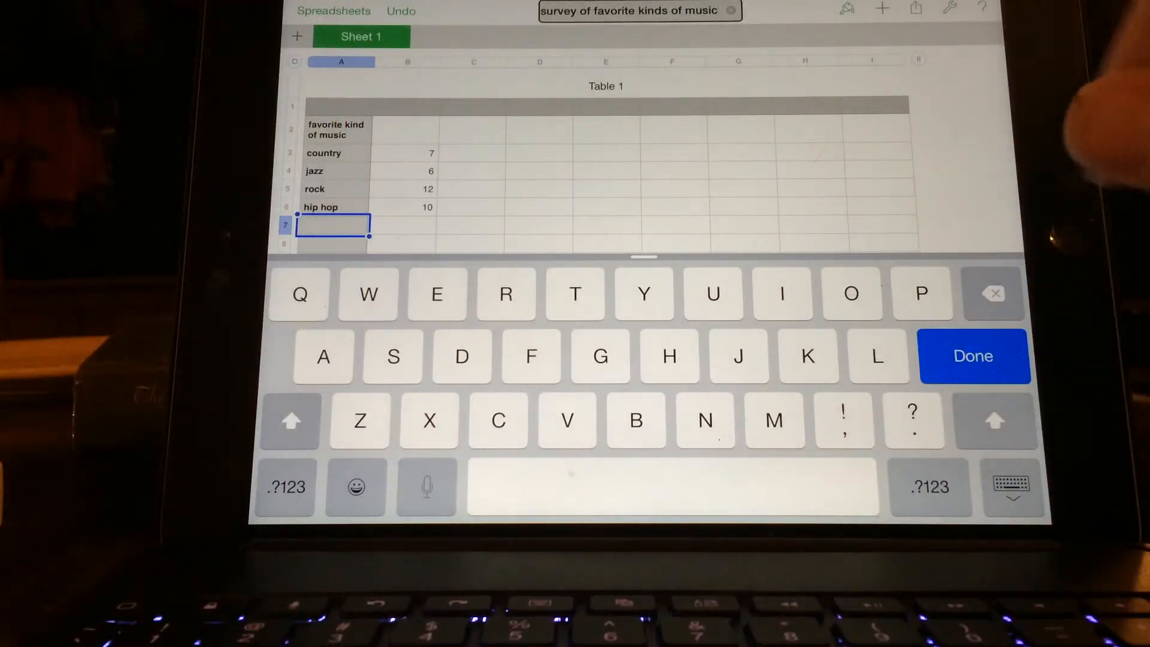
click(973, 355)
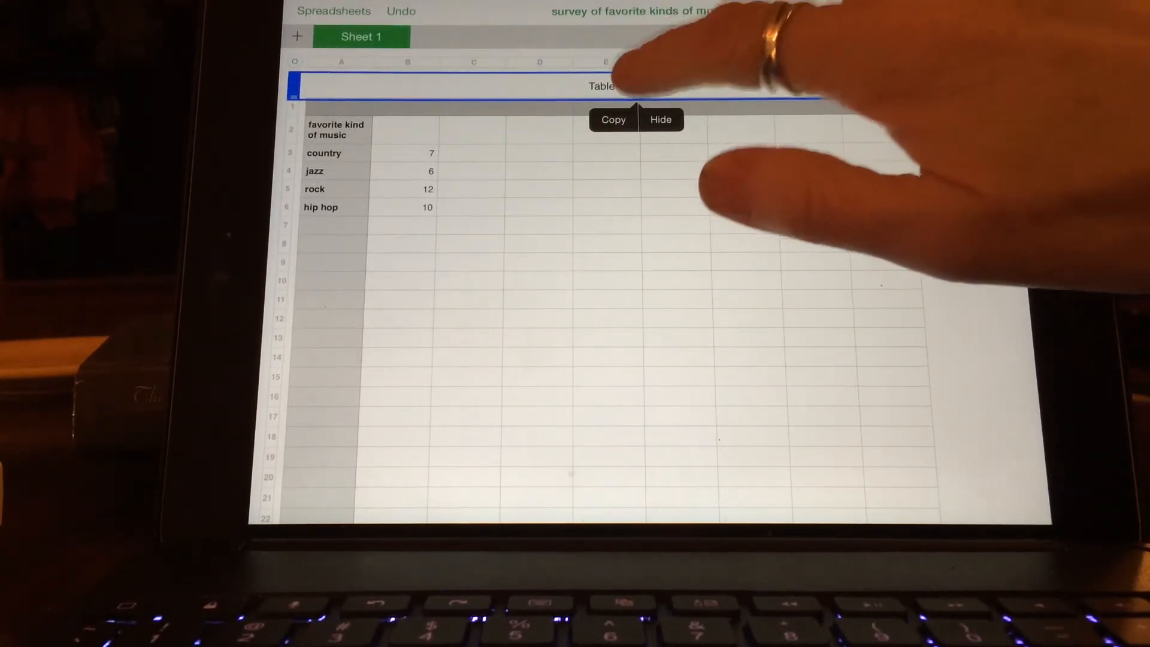
- Change the Table 1 title to 'musical tastes' and confirm it
click(605, 86)
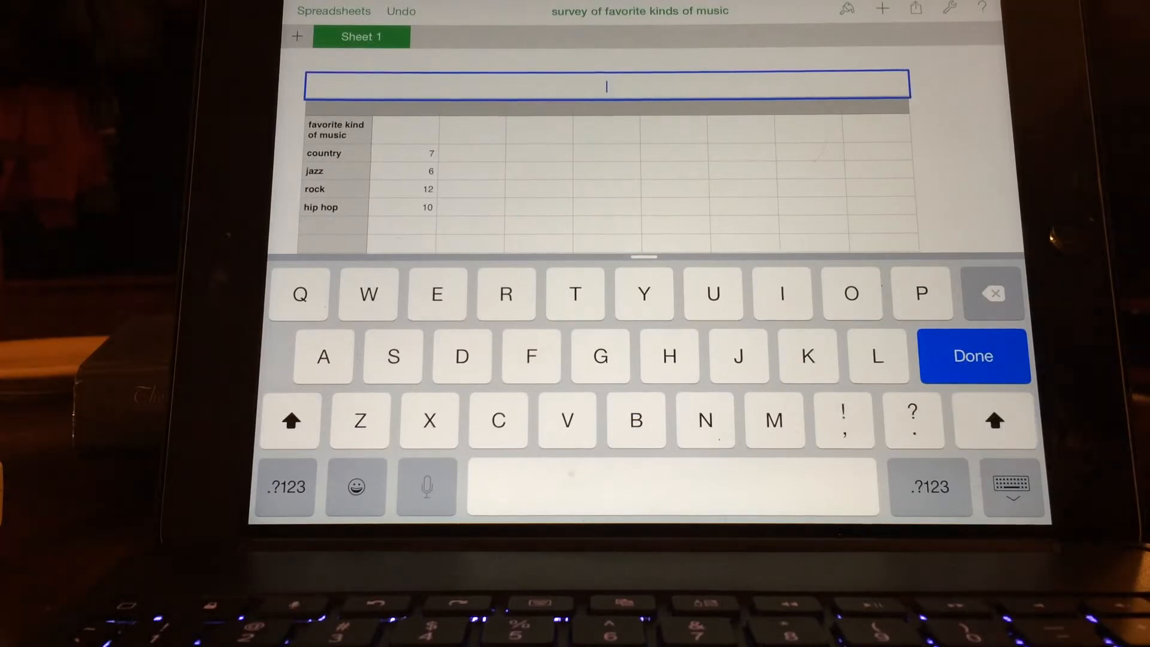
text(mu)
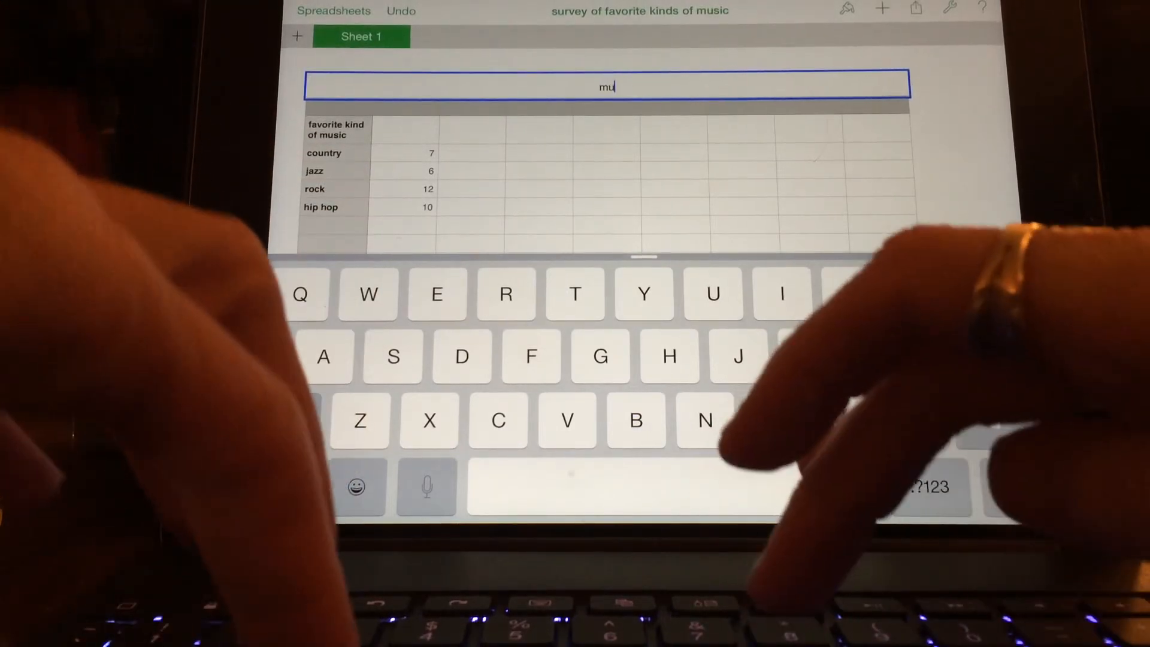
text(sical taste)
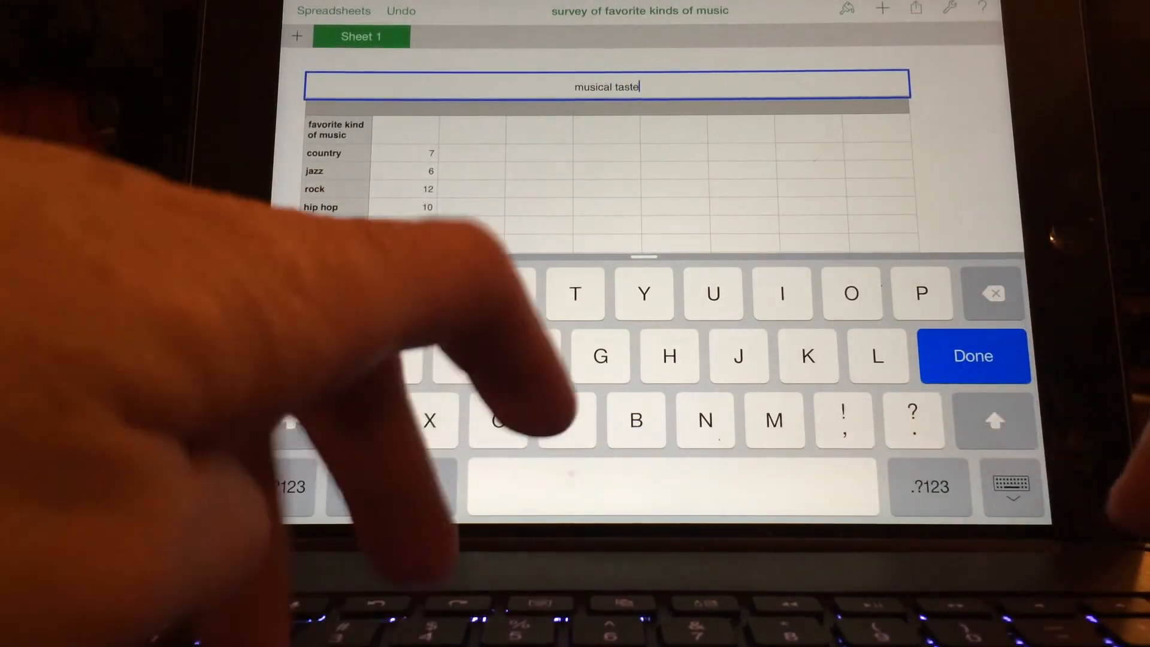
text(s)
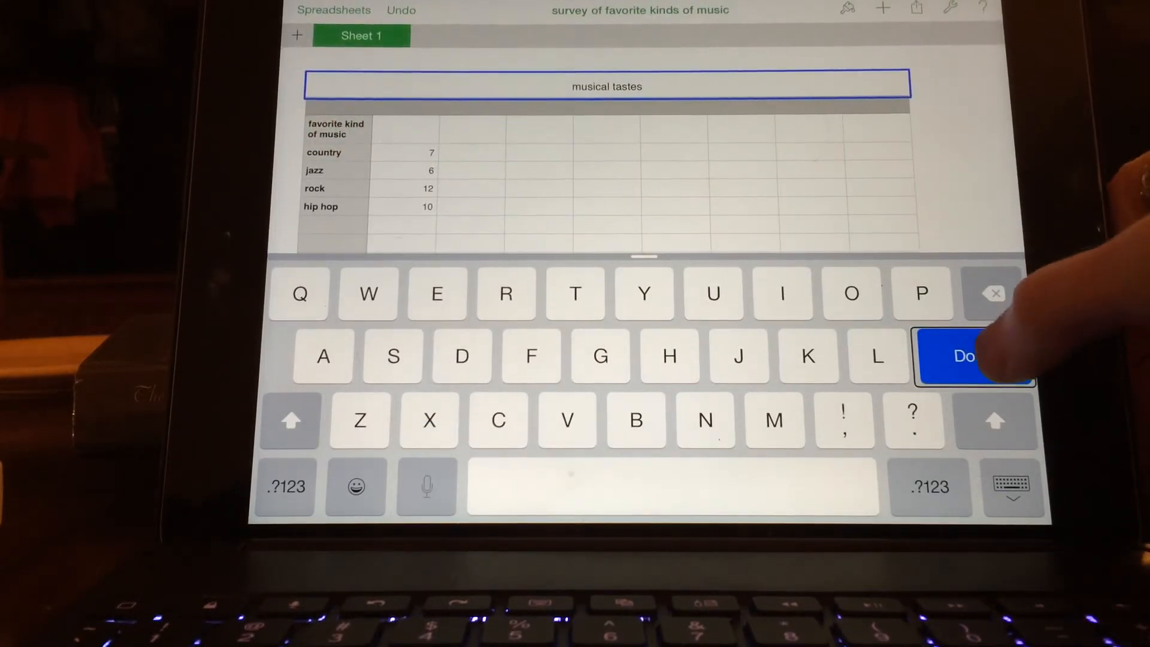
click(968, 356)
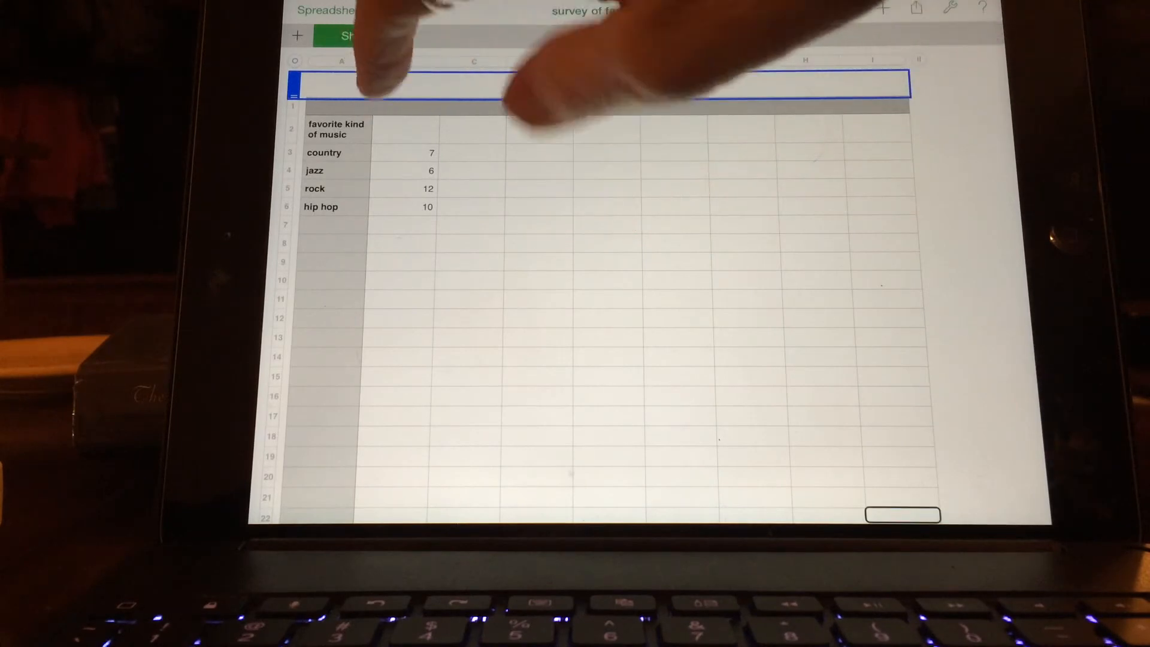
- Enter the heading 'number of students' in cell B2 above the student counts
click(335, 170)
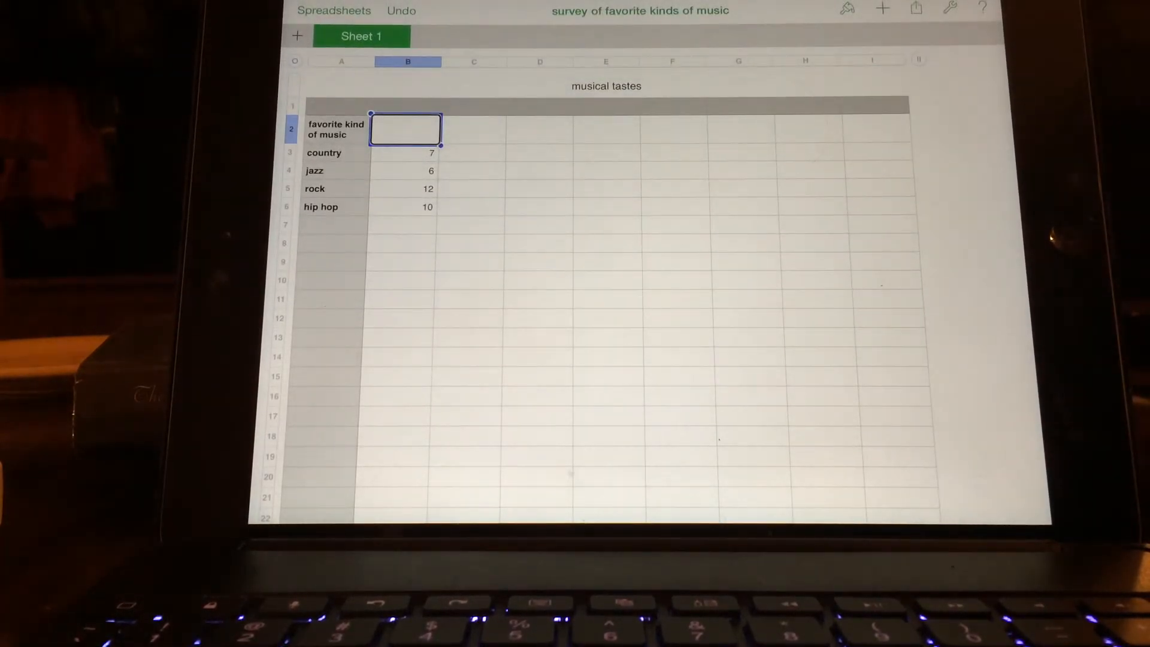
text(number of)
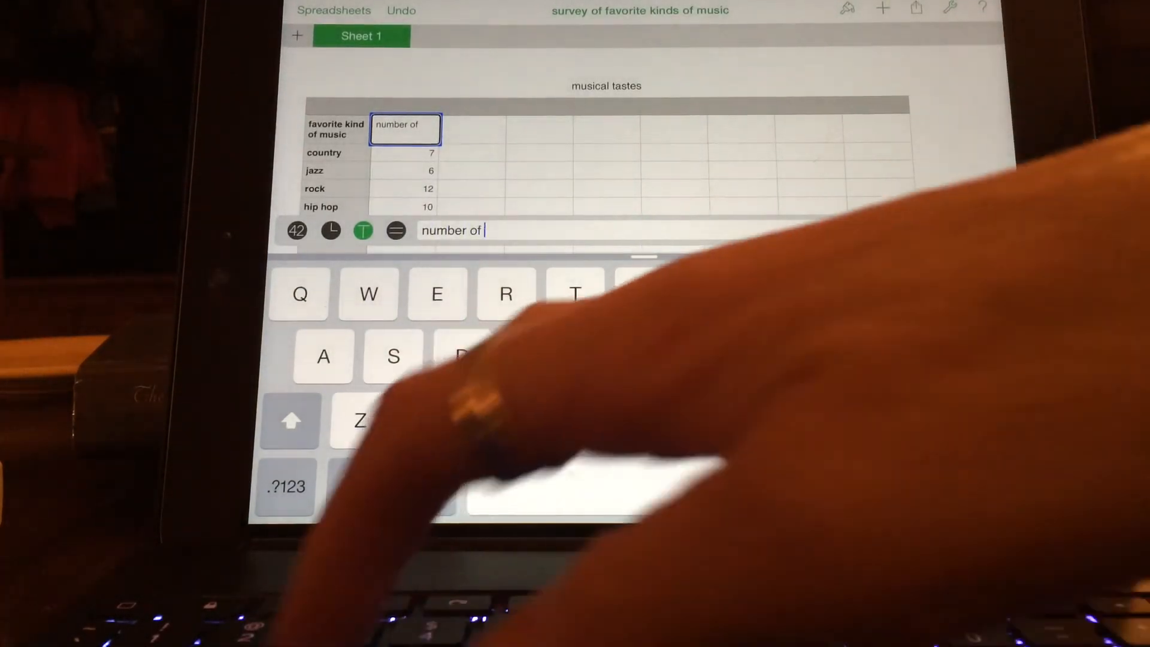
text(stude)
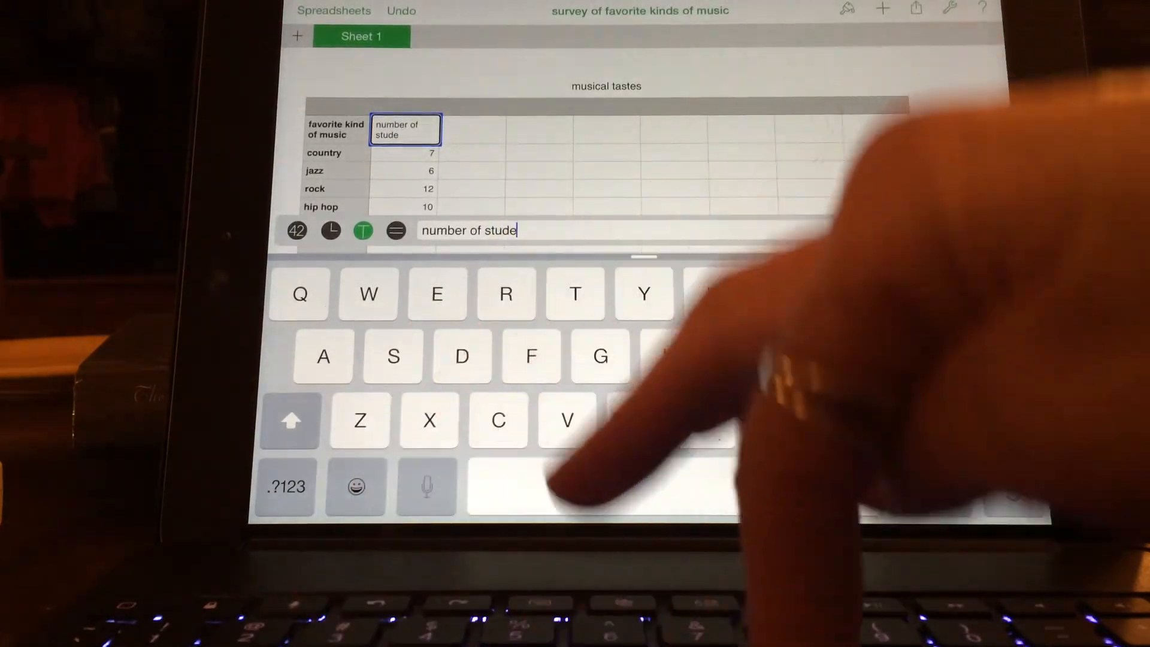
text(nts)
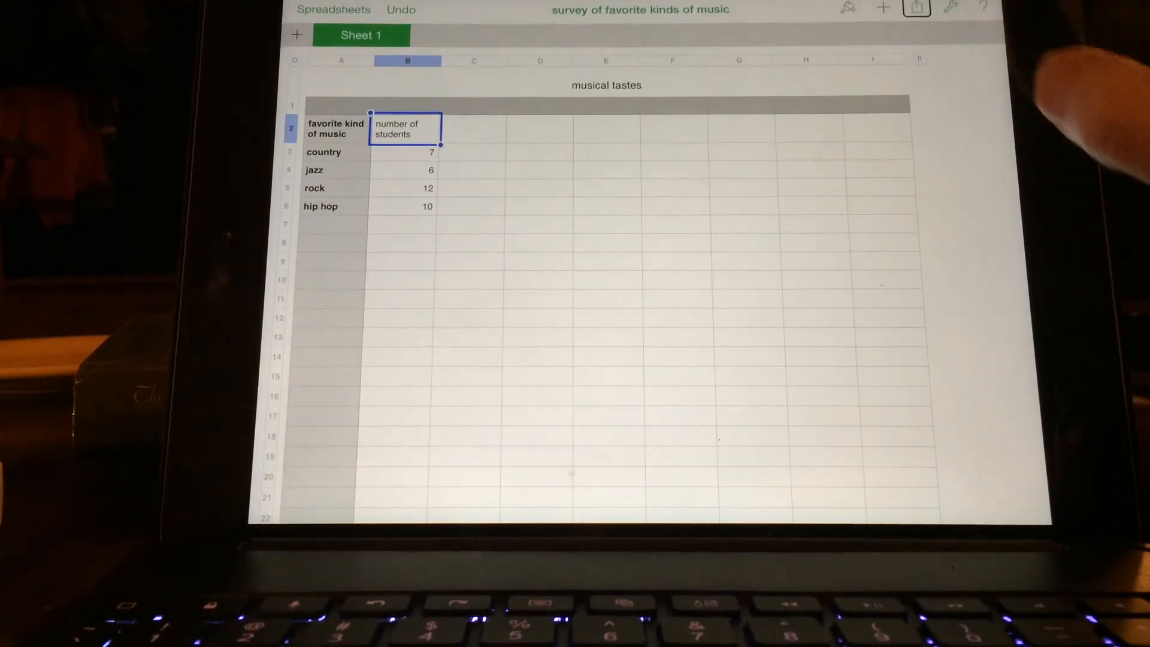
click(916, 8)
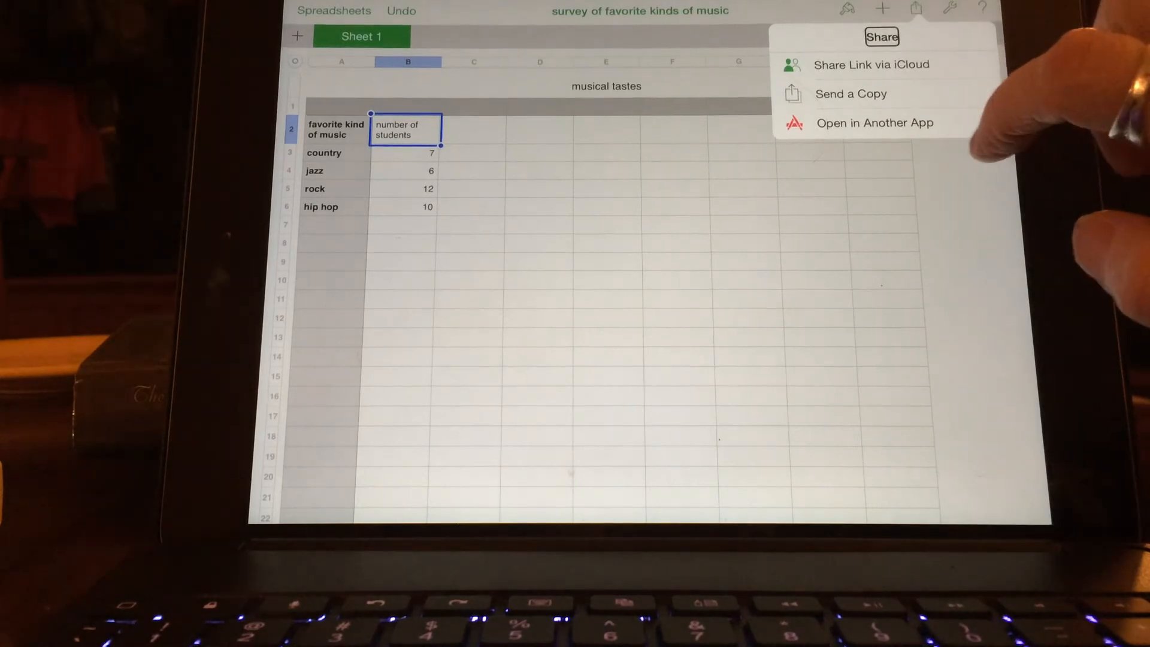
click(875, 122)
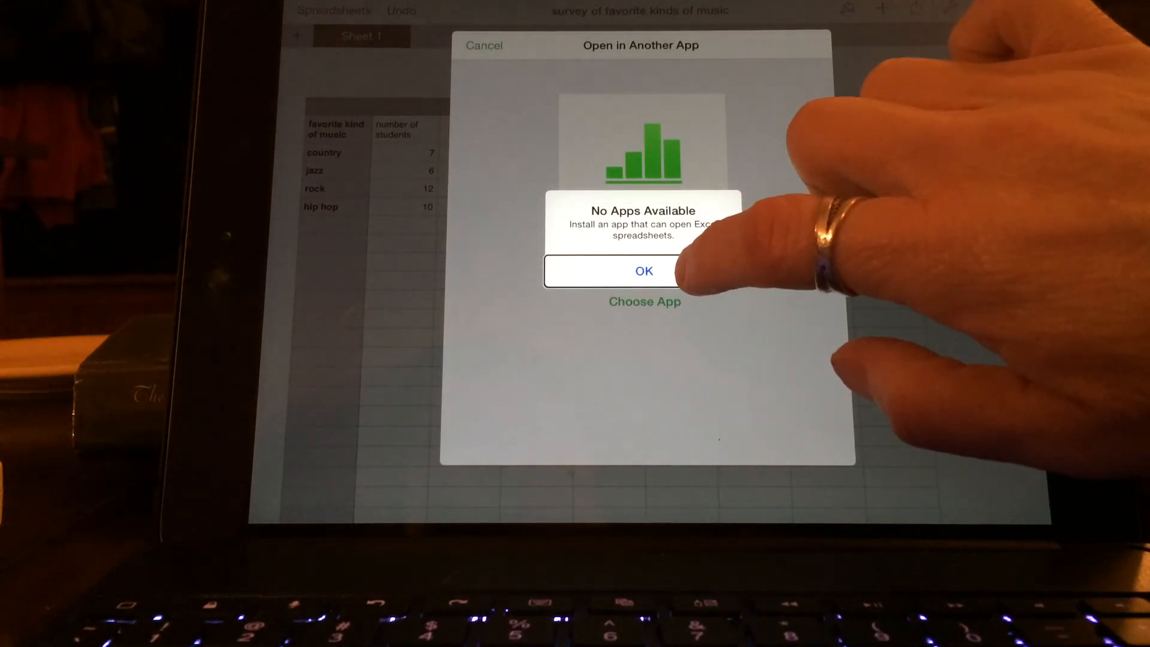
click(644, 270)
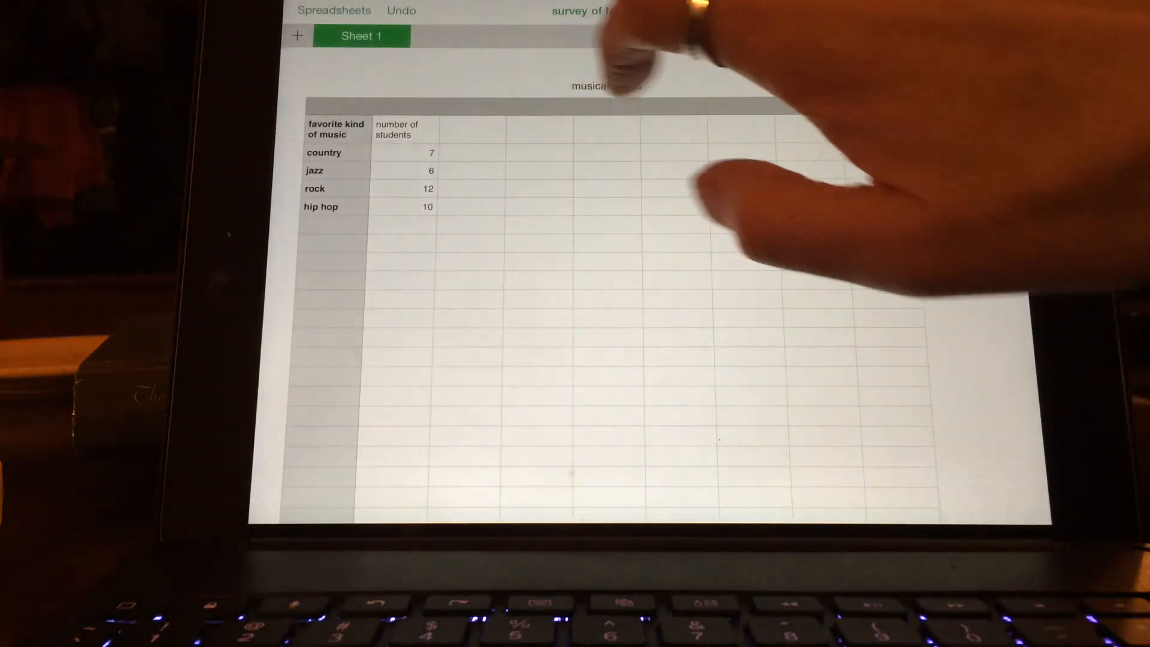